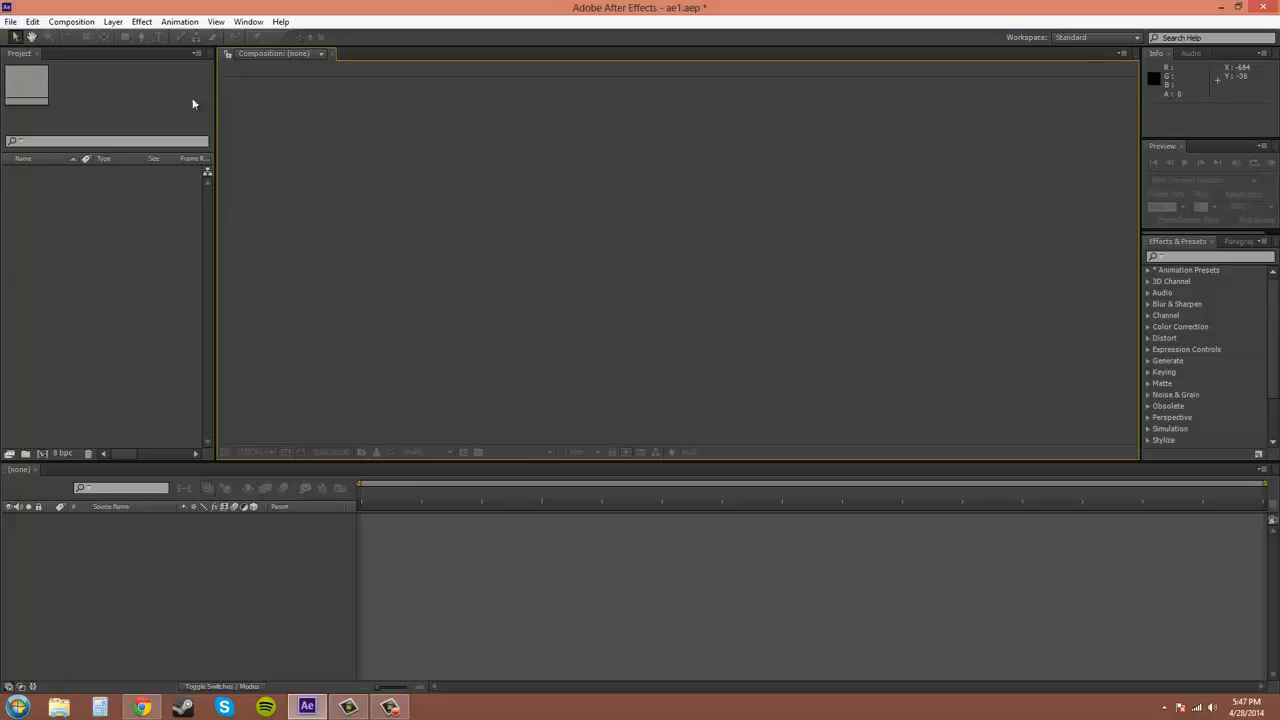
{"action": "mouse_move", "coordinate": [208, 126]}
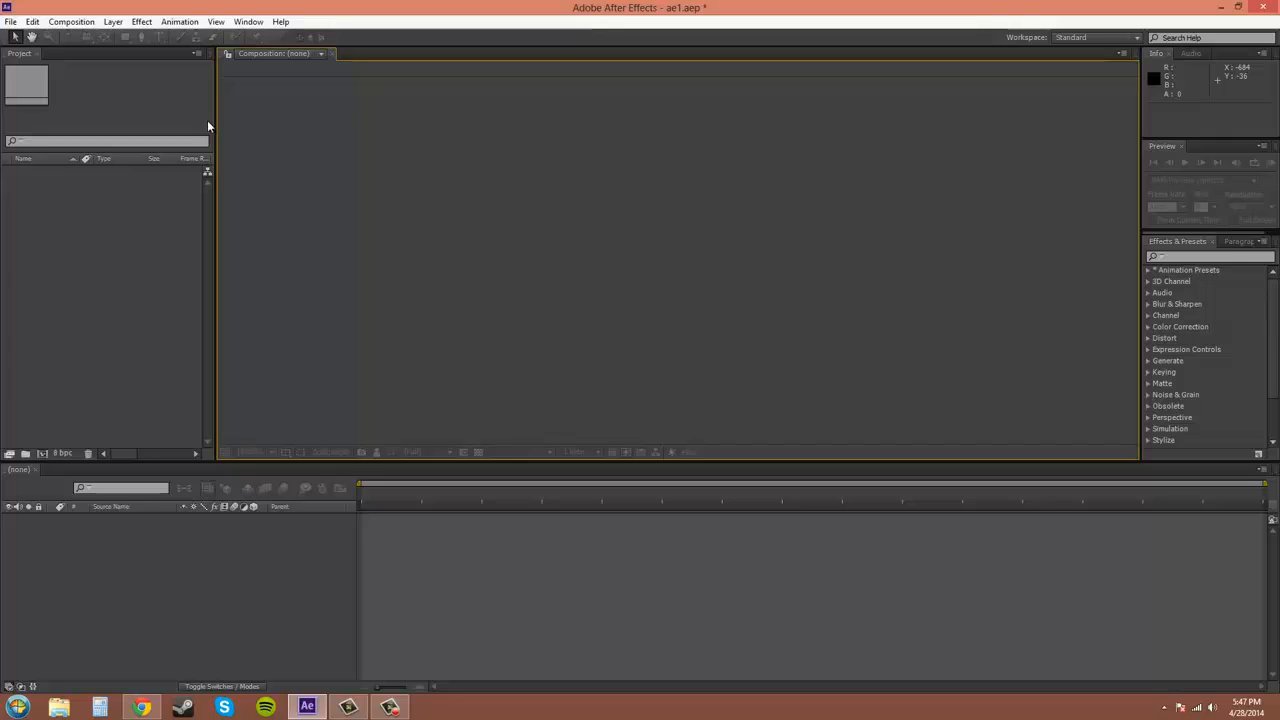
{"action": "mouse_move", "coordinate": [128, 48]}
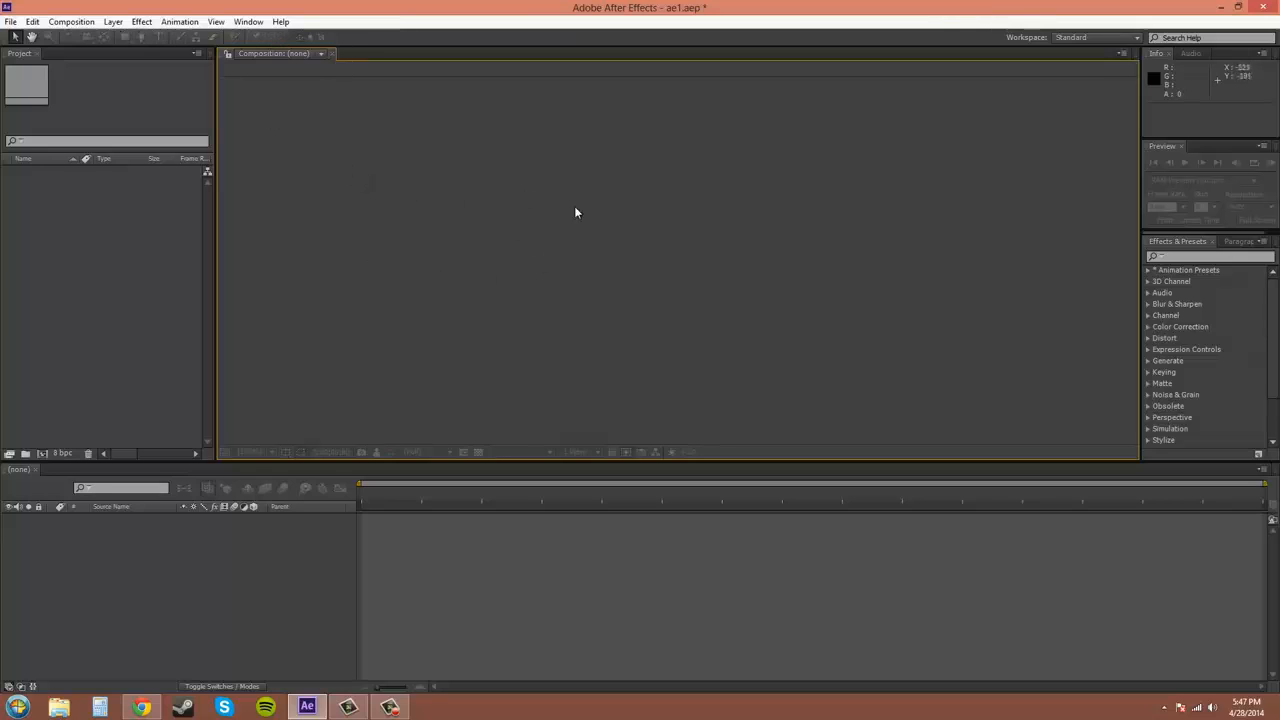
{"action": "mouse_move", "coordinate": [584, 216]}
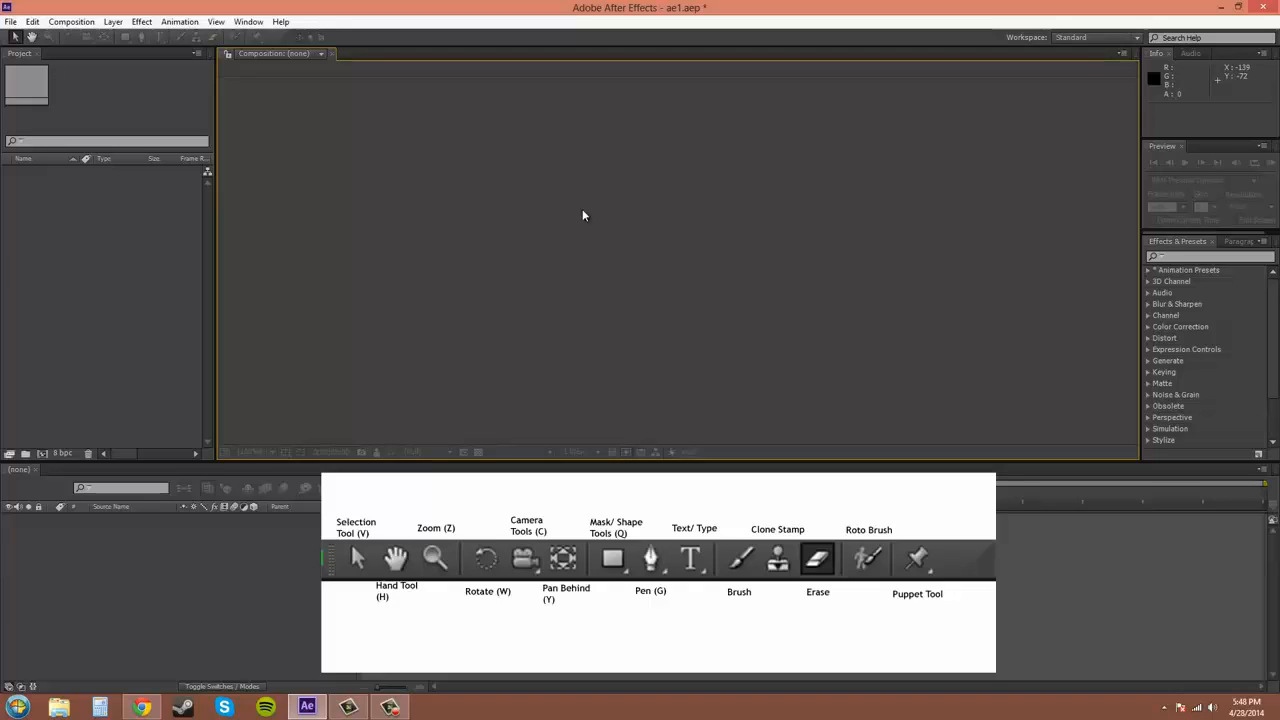
{"action": "mouse_move", "coordinate": [64, 230]}
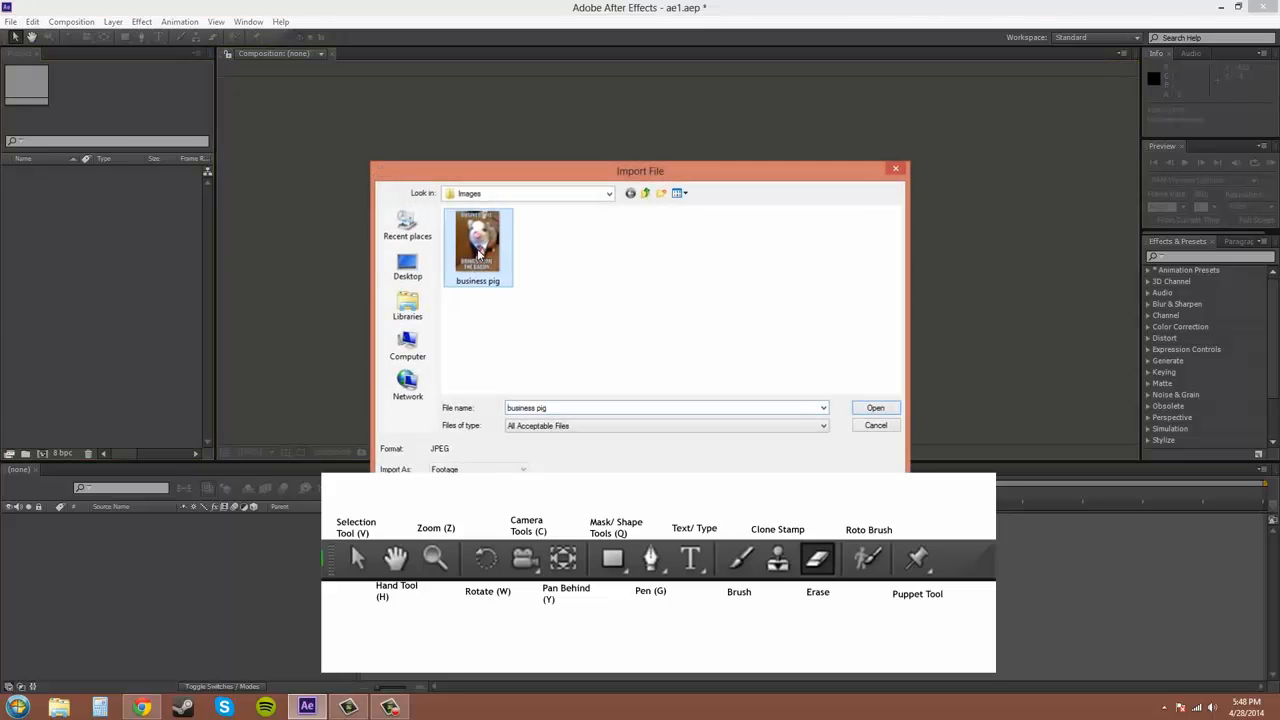
- Import business.png and create a composition from it showing the Business Pig picture
{"action": "left_click", "coordinate": [876, 408]}
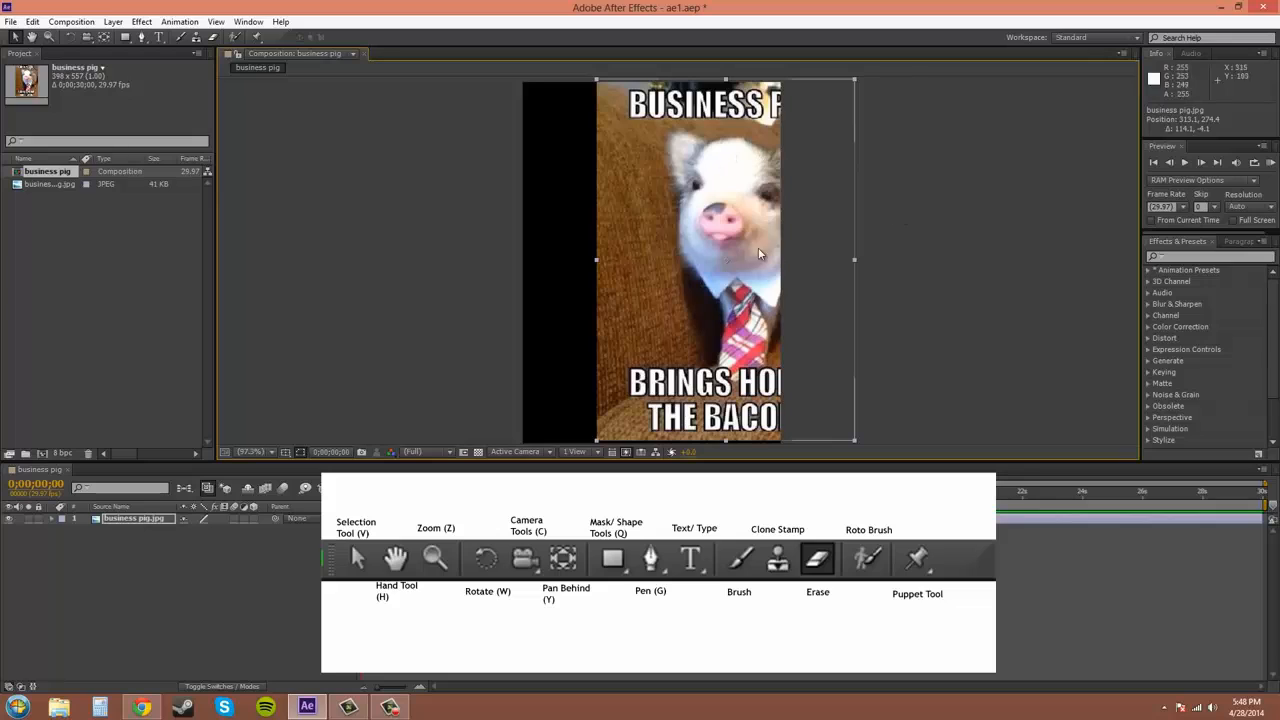
{"action": "mouse_move", "coordinate": [530, 152]}
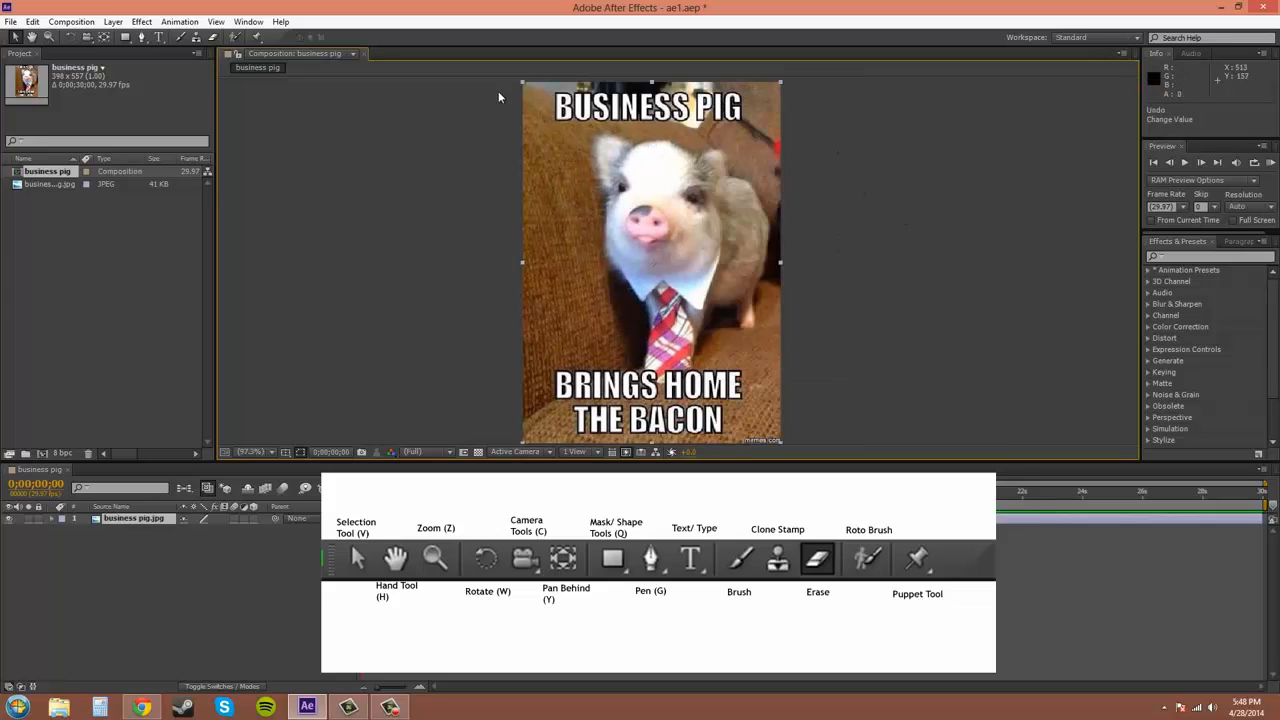
{"action": "left_click", "coordinate": [34, 20]}
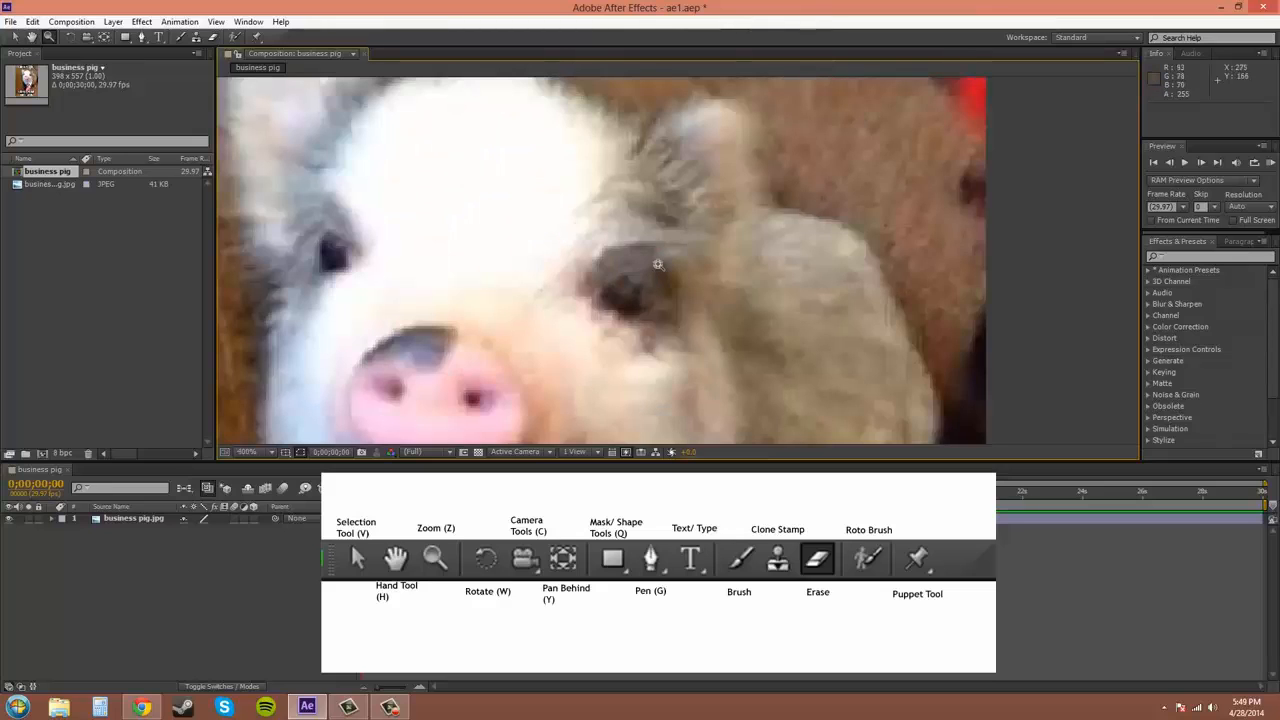
{"action": "mouse_move", "coordinate": [652, 264]}
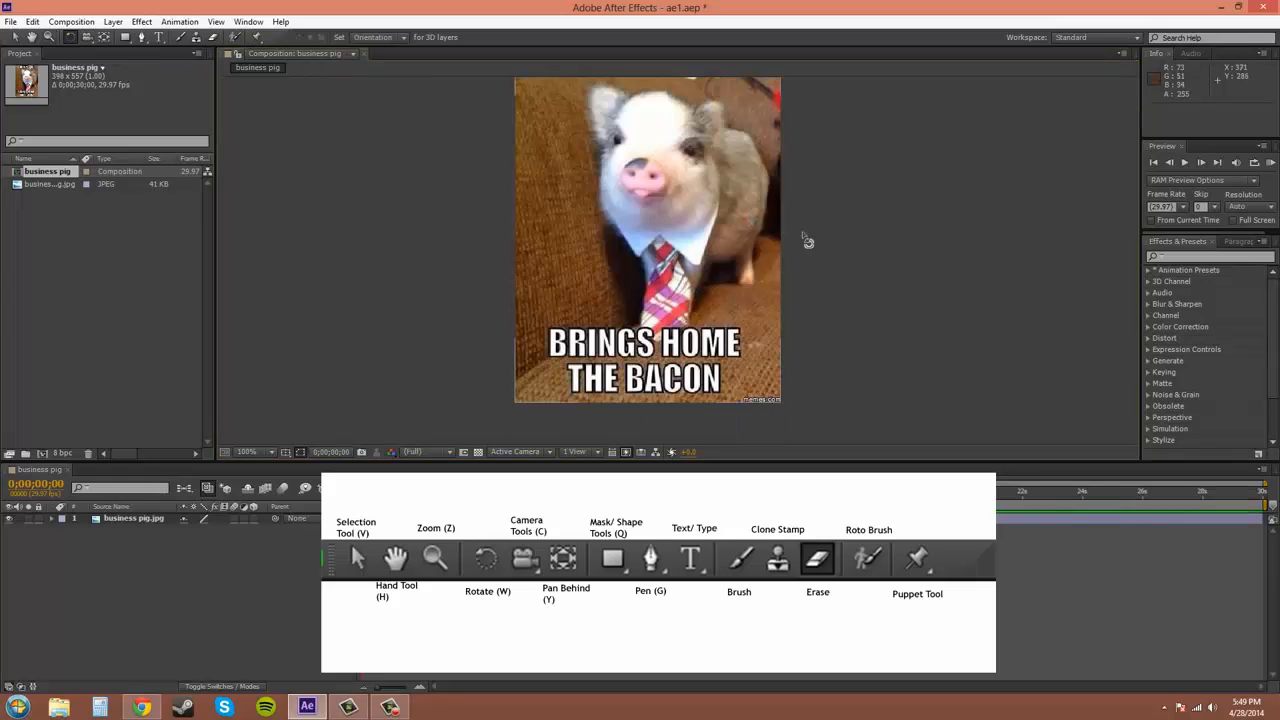
{"action": "mouse_move", "coordinate": [736, 292]}
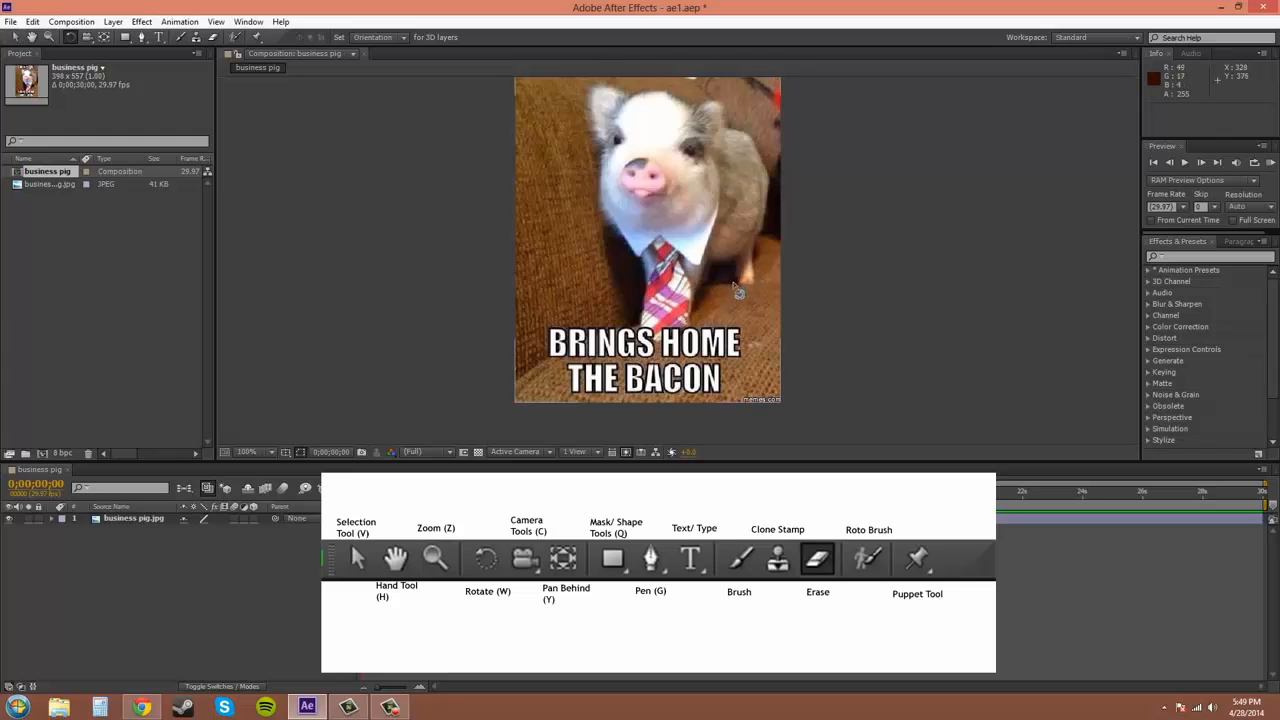
{"action": "mouse_move", "coordinate": [770, 328]}
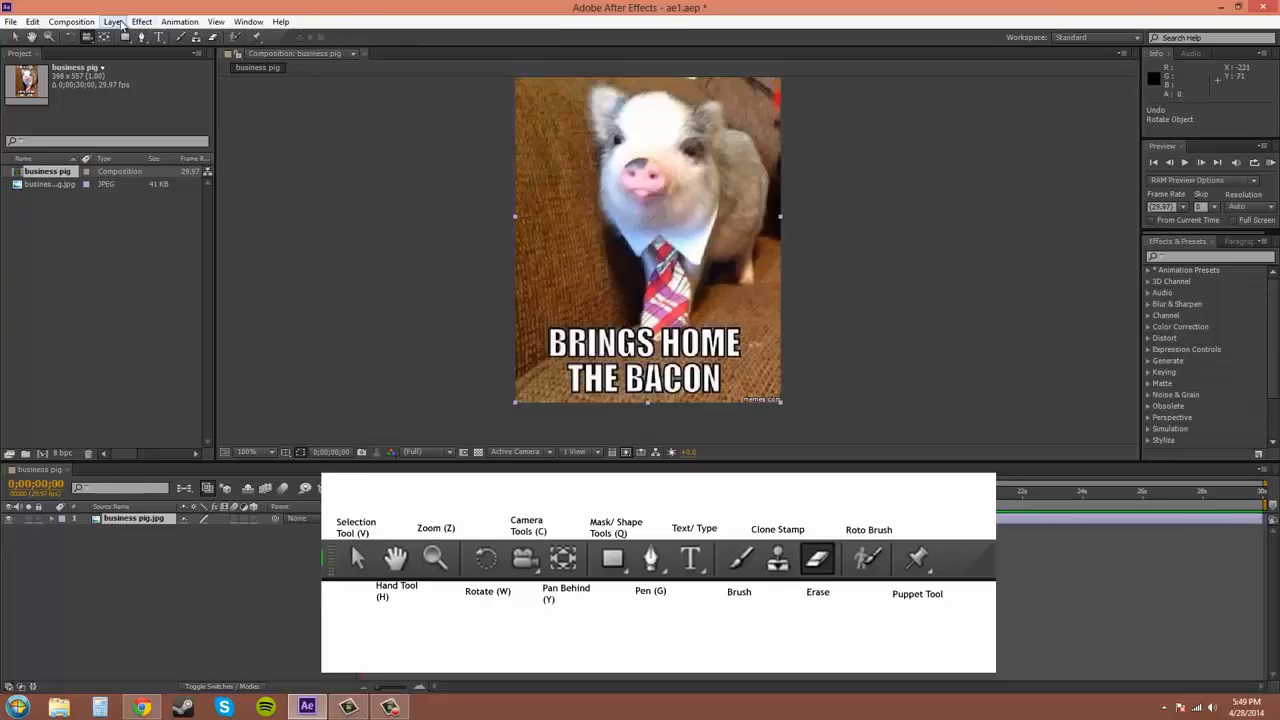
{"action": "left_click", "coordinate": [112, 18]}
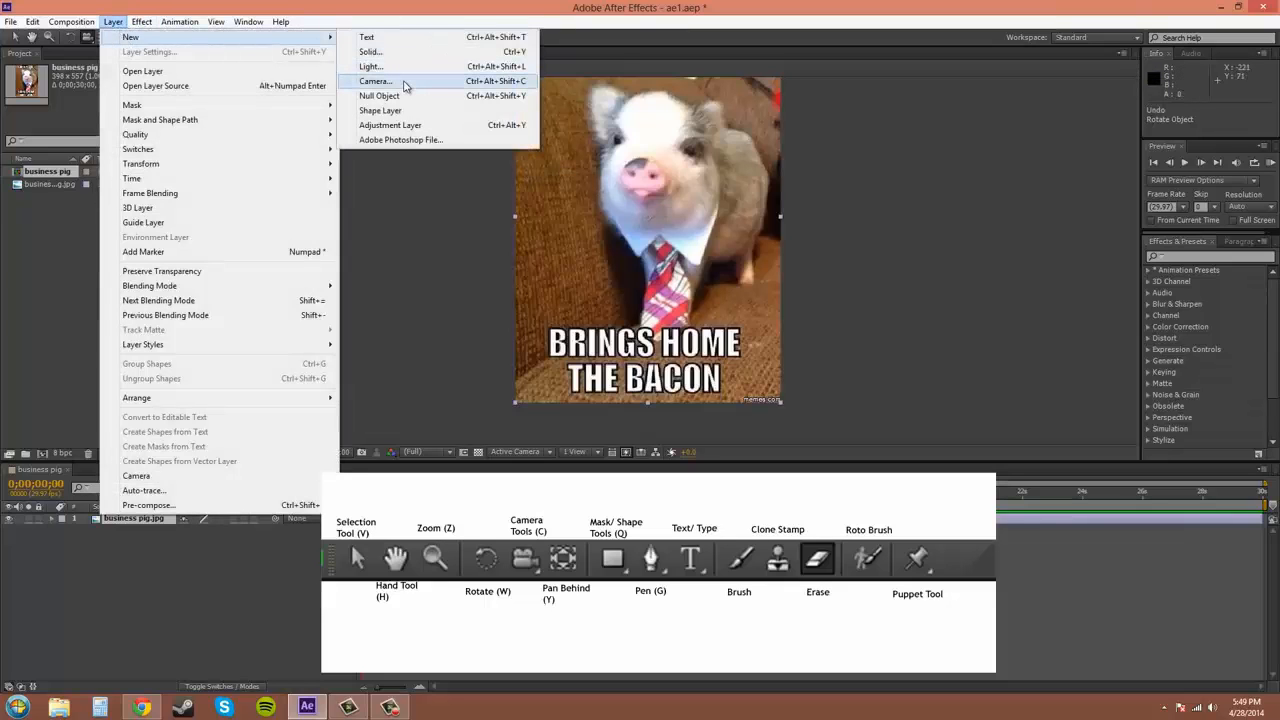
{"action": "mouse_move", "coordinate": [540, 100]}
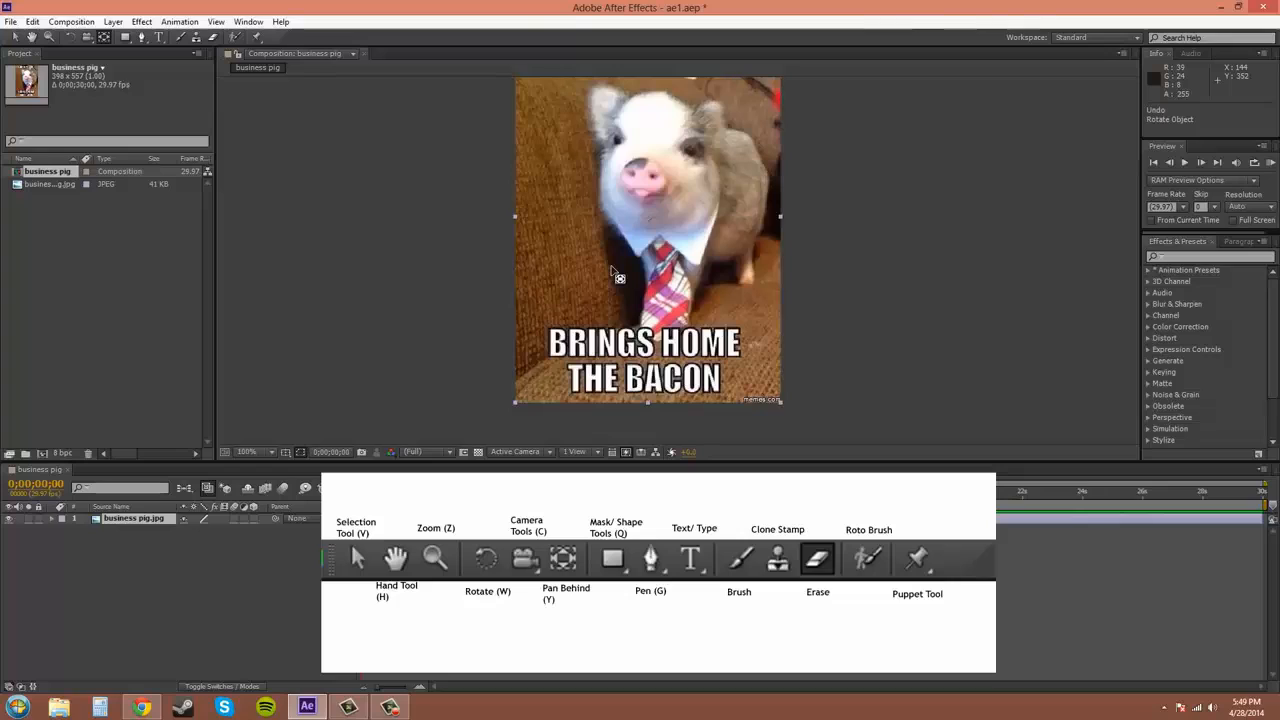
{"action": "mouse_move", "coordinate": [580, 256]}
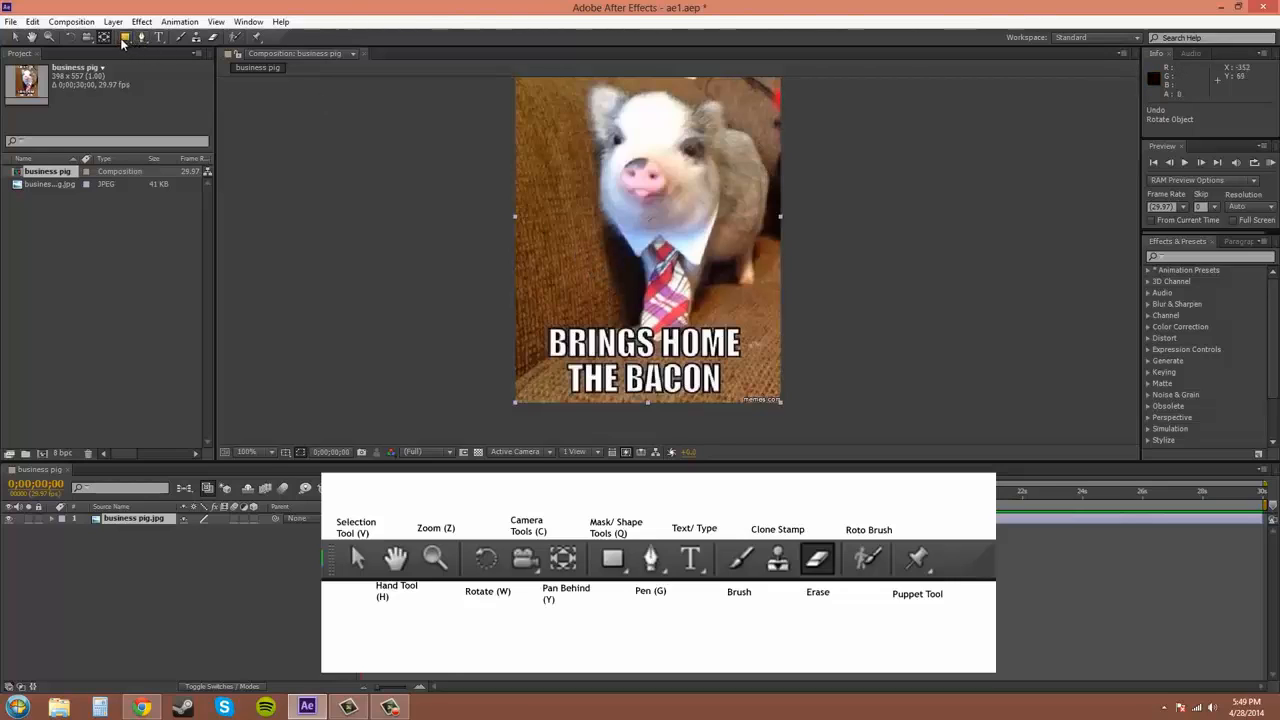
{"action": "left_click", "coordinate": [124, 36]}
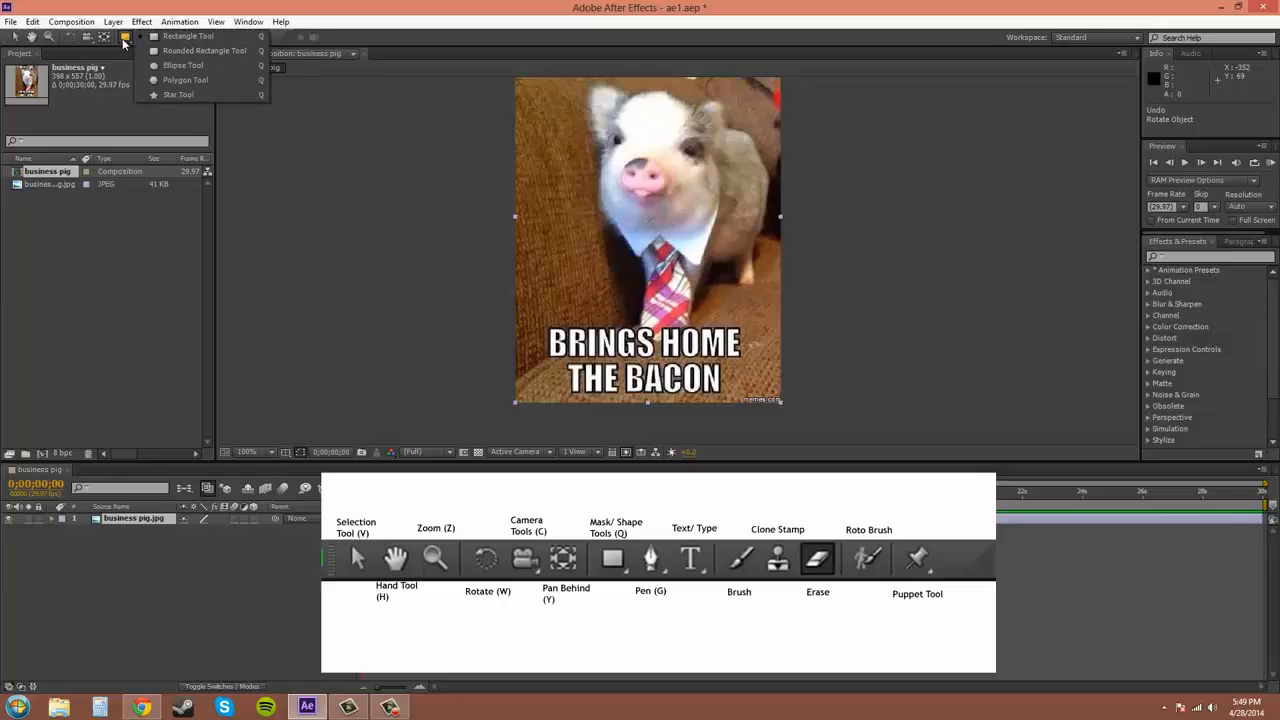
{"action": "mouse_move", "coordinate": [164, 36]}
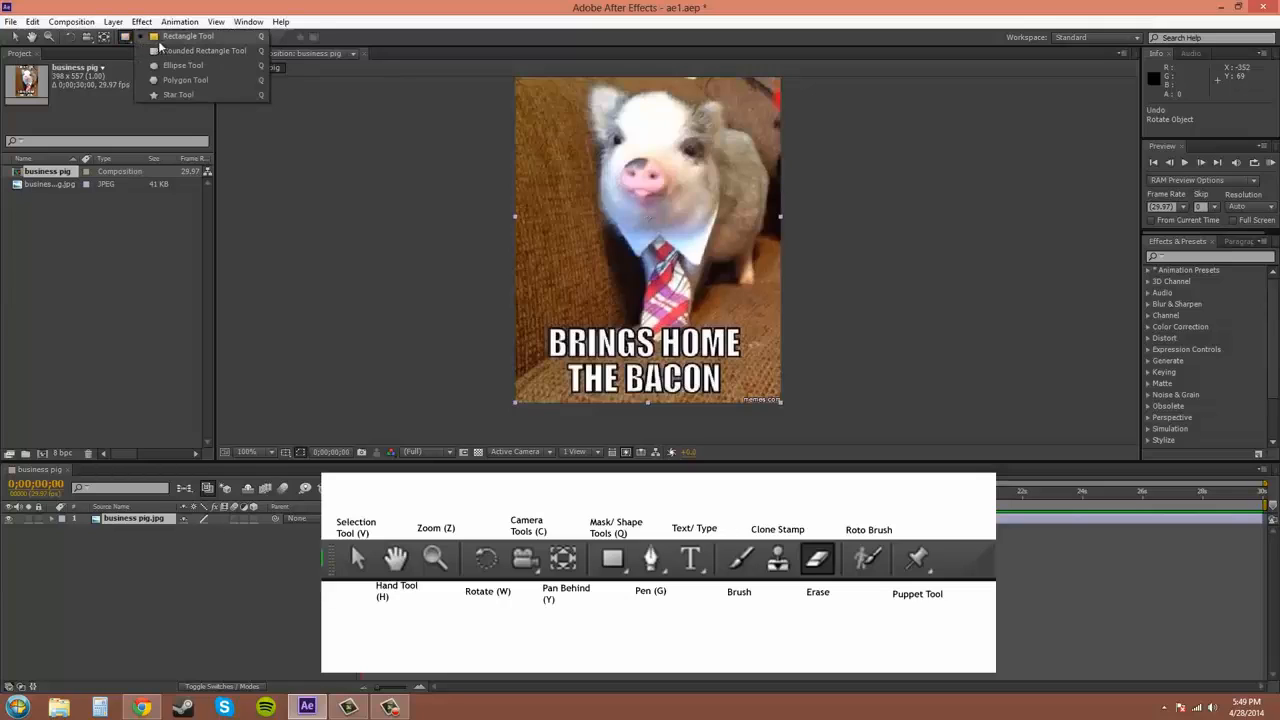
{"action": "mouse_move", "coordinate": [196, 84]}
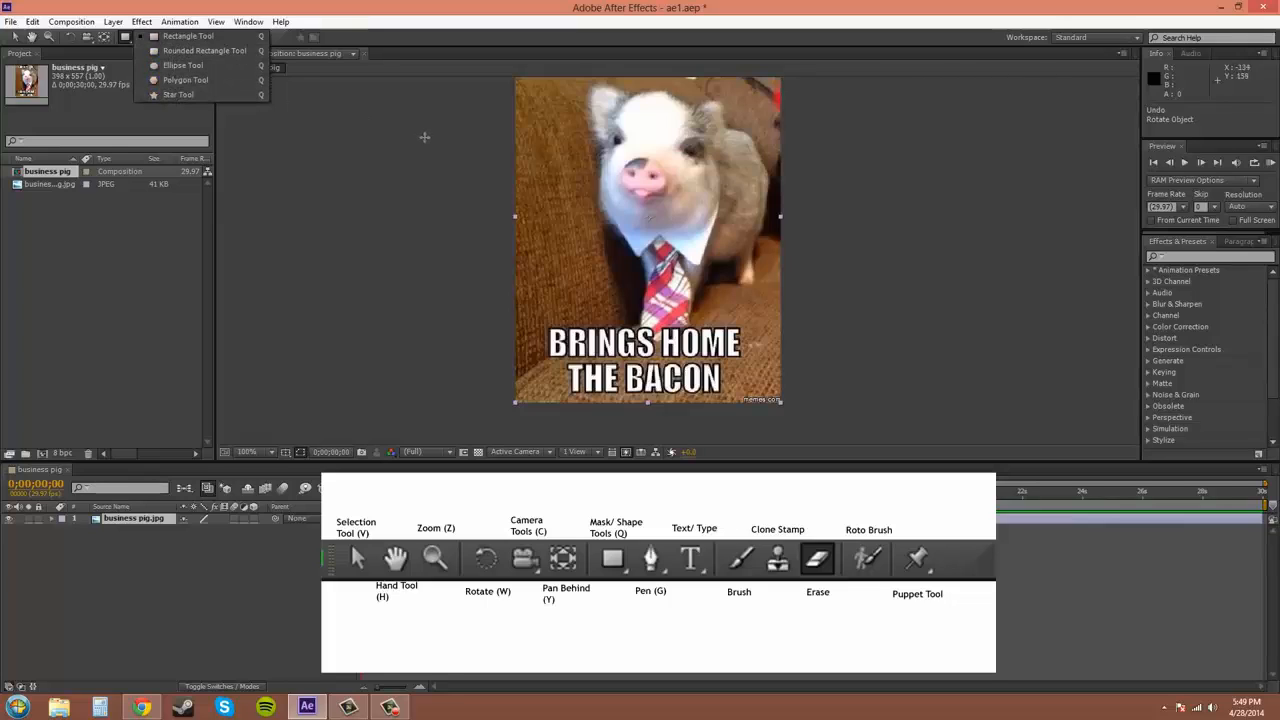
{"action": "mouse_move", "coordinate": [352, 134]}
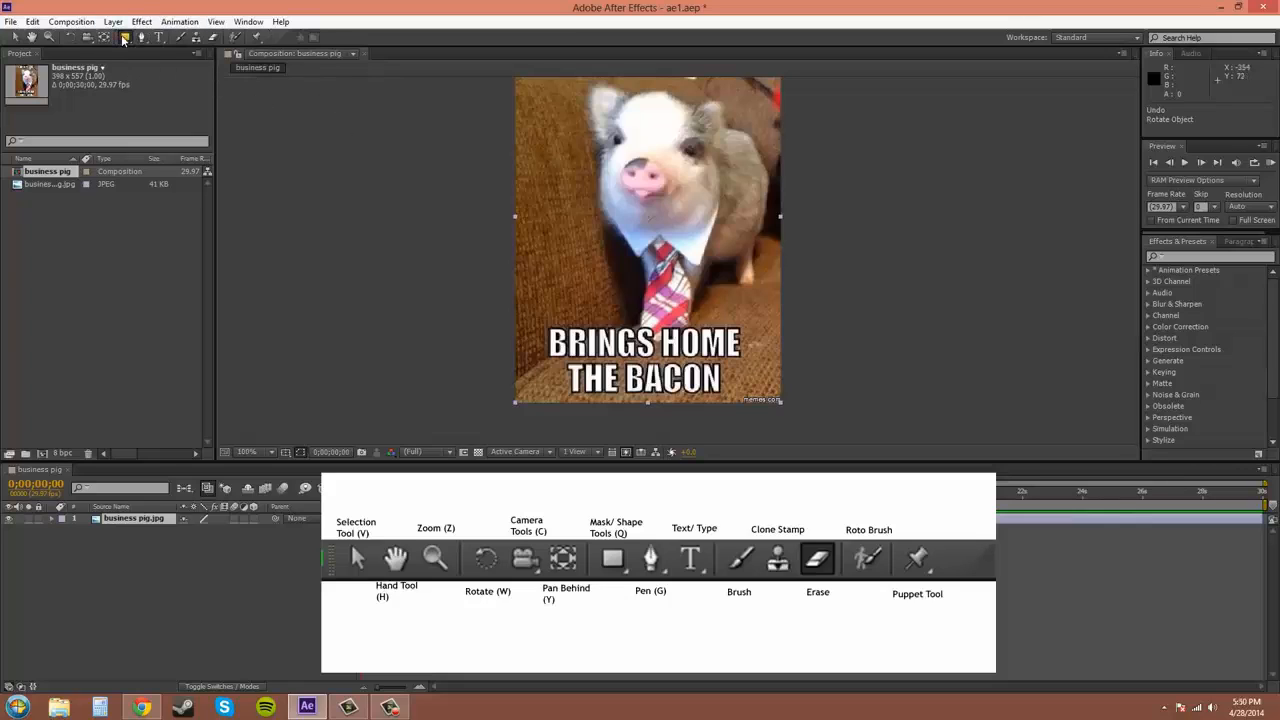
{"action": "mouse_move", "coordinate": [200, 36]}
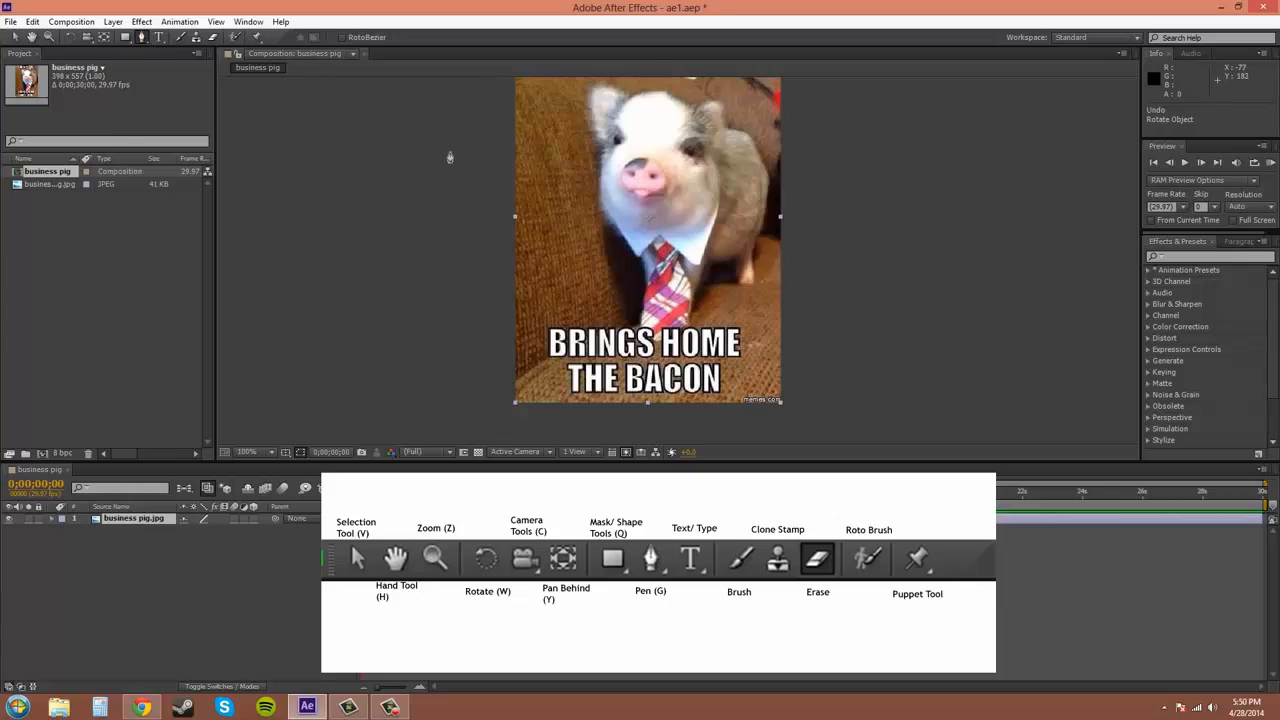
{"action": "mouse_move", "coordinate": [556, 268]}
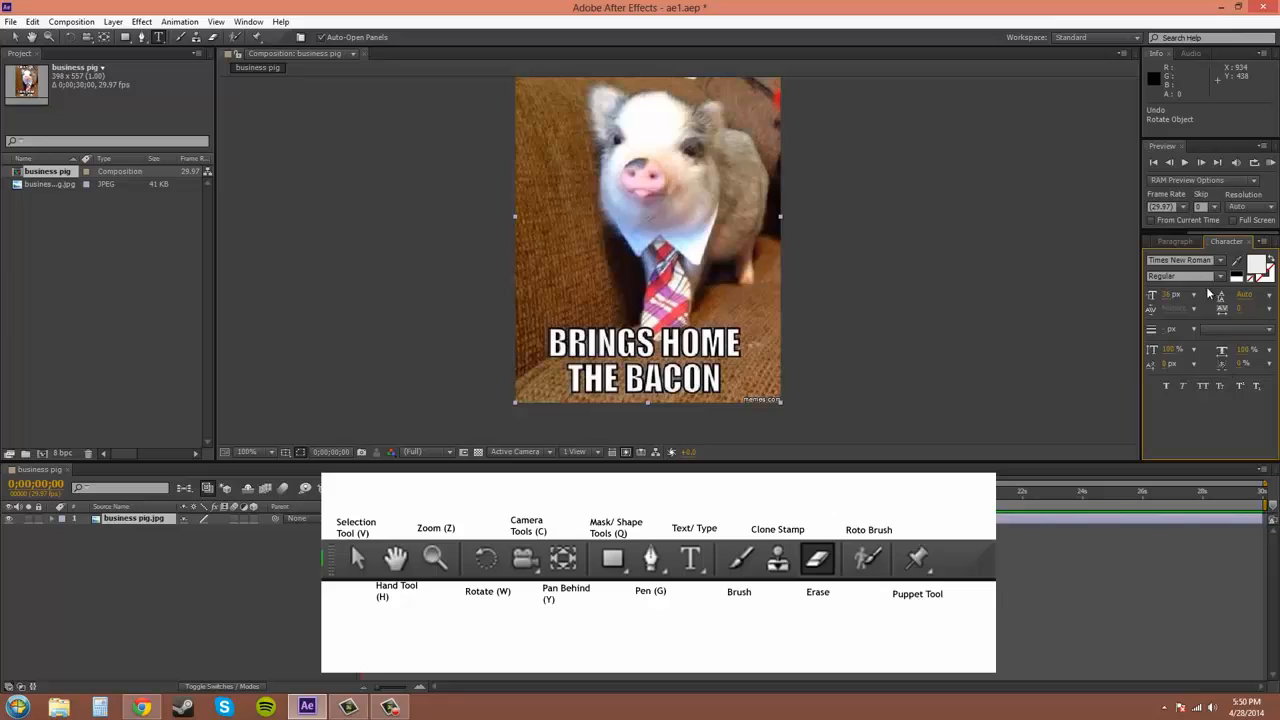
- Check the Paragraph and Character panels, then place a 'Hello!!' text layer over the pig's tie
{"action": "left_click", "coordinate": [1152, 240]}
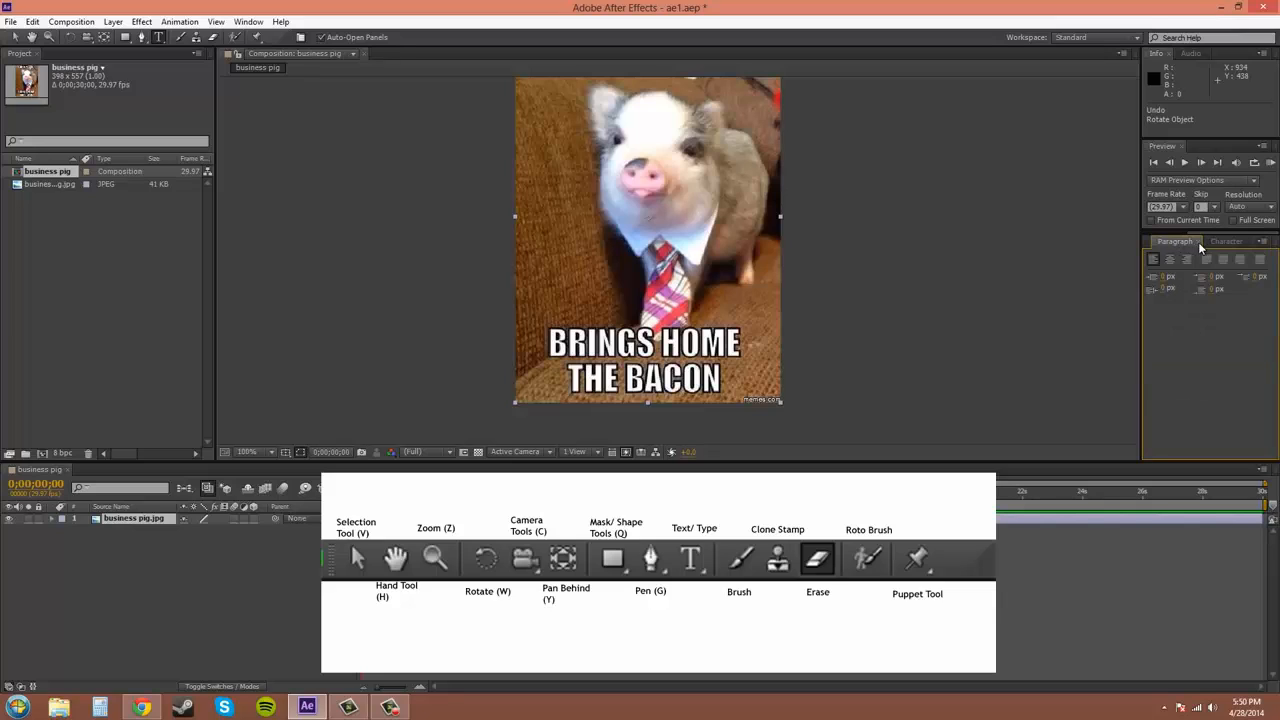
{"action": "left_click", "coordinate": [1224, 240]}
{"action": "type", "text": "Hello!!!!"}
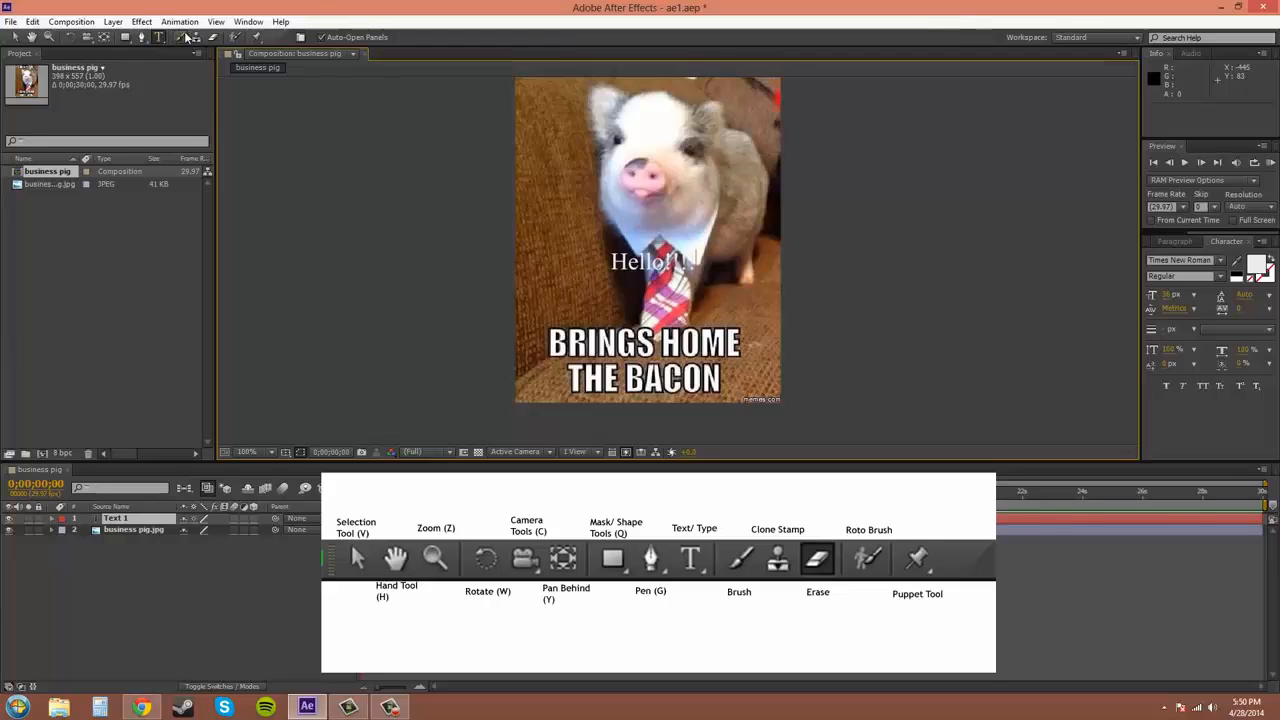
{"action": "left_click", "coordinate": [736, 560]}
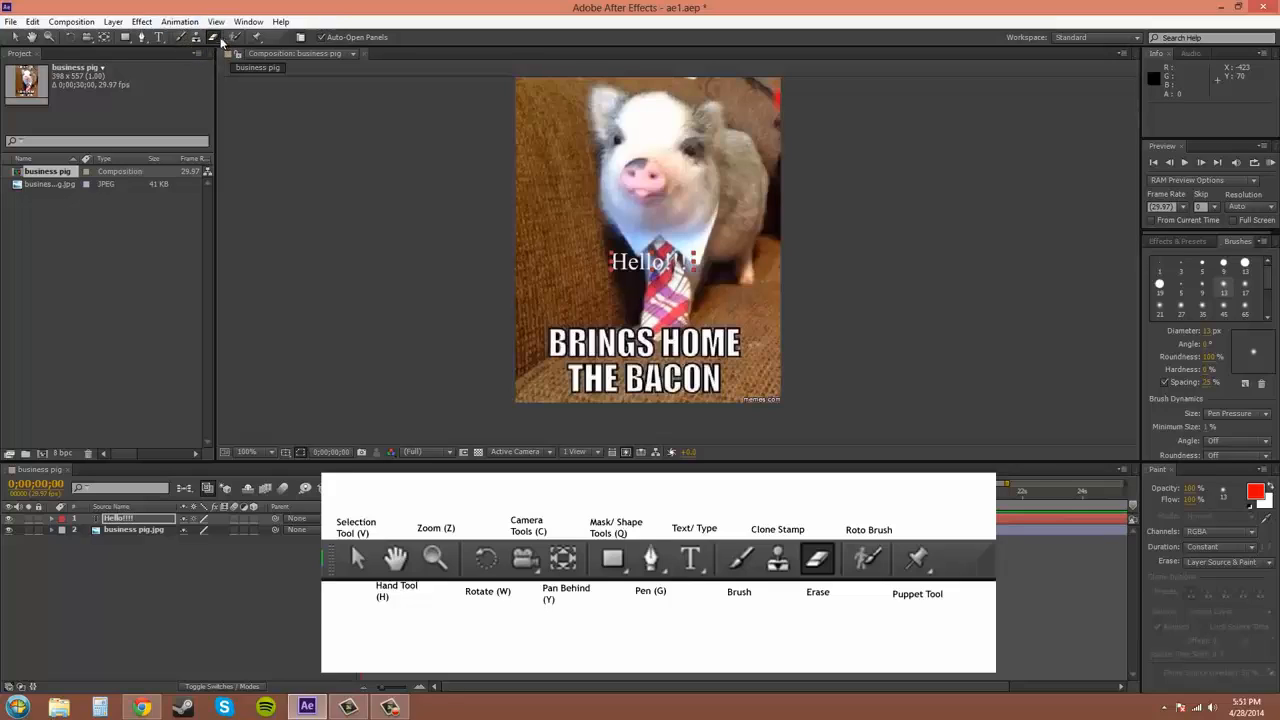
{"action": "mouse_move", "coordinate": [230, 36]}
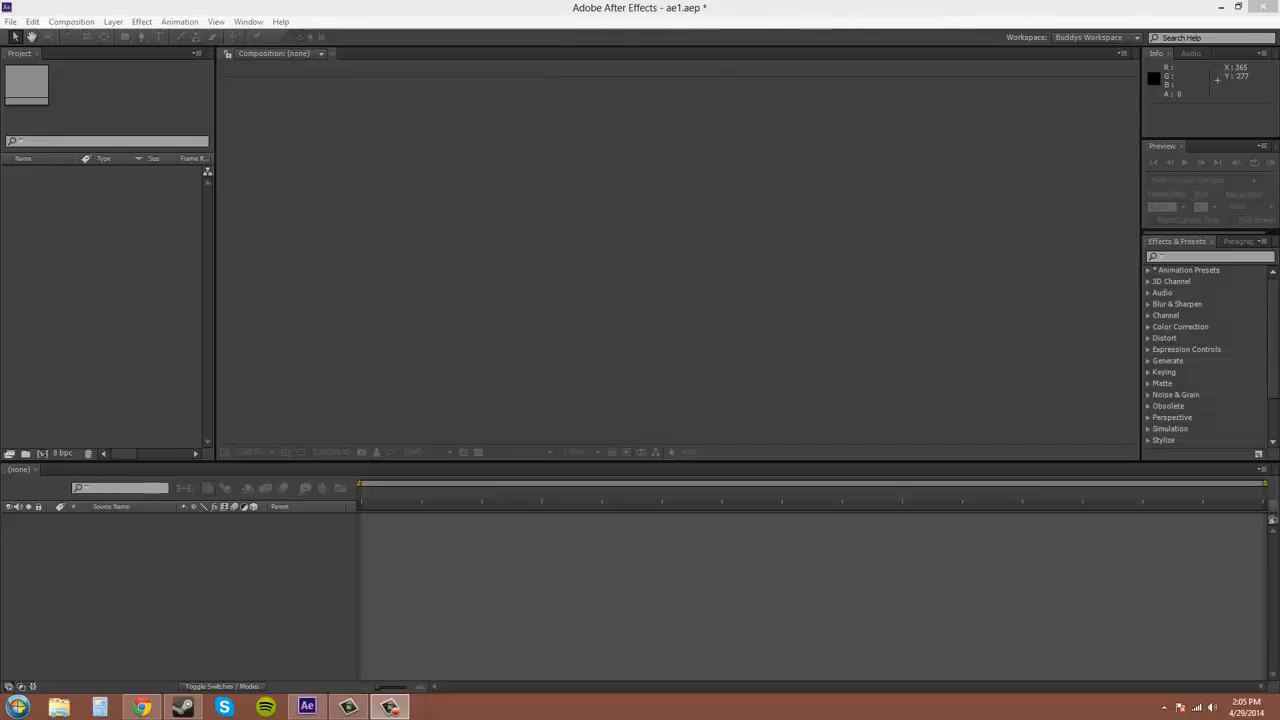
{"action": "mouse_move", "coordinate": [572, 390]}
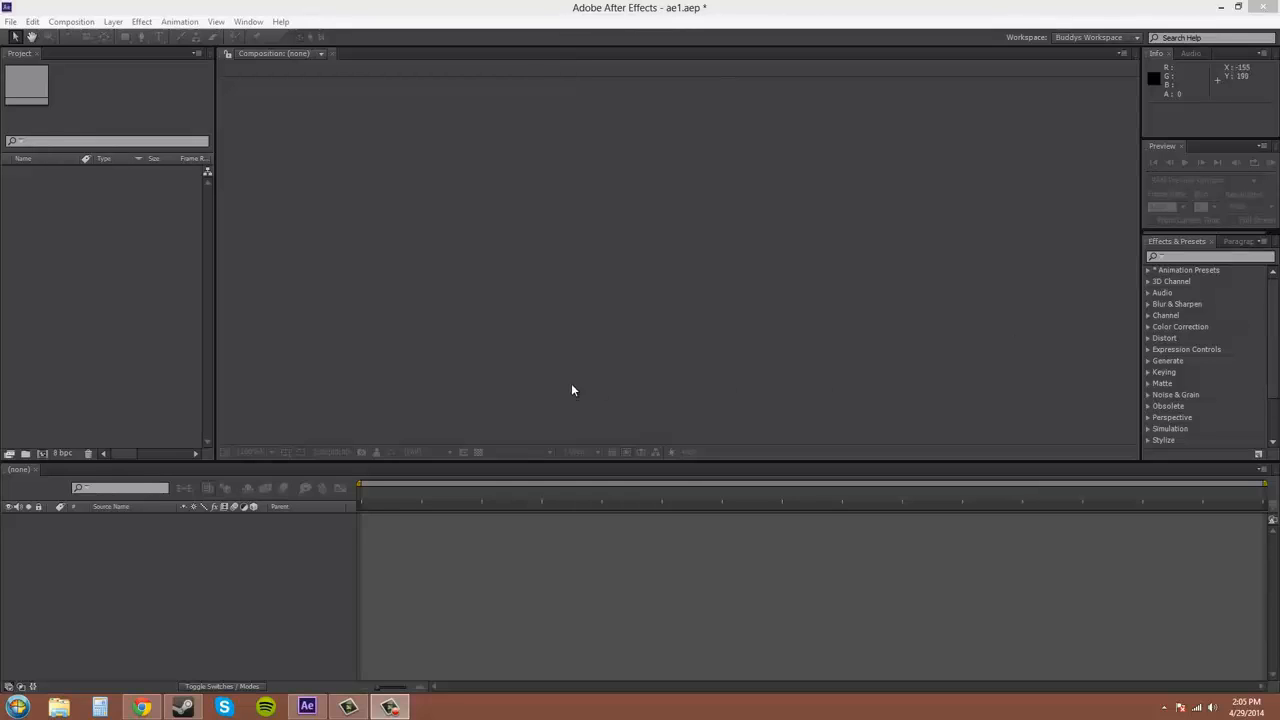
{"action": "mouse_move", "coordinate": [460, 348]}
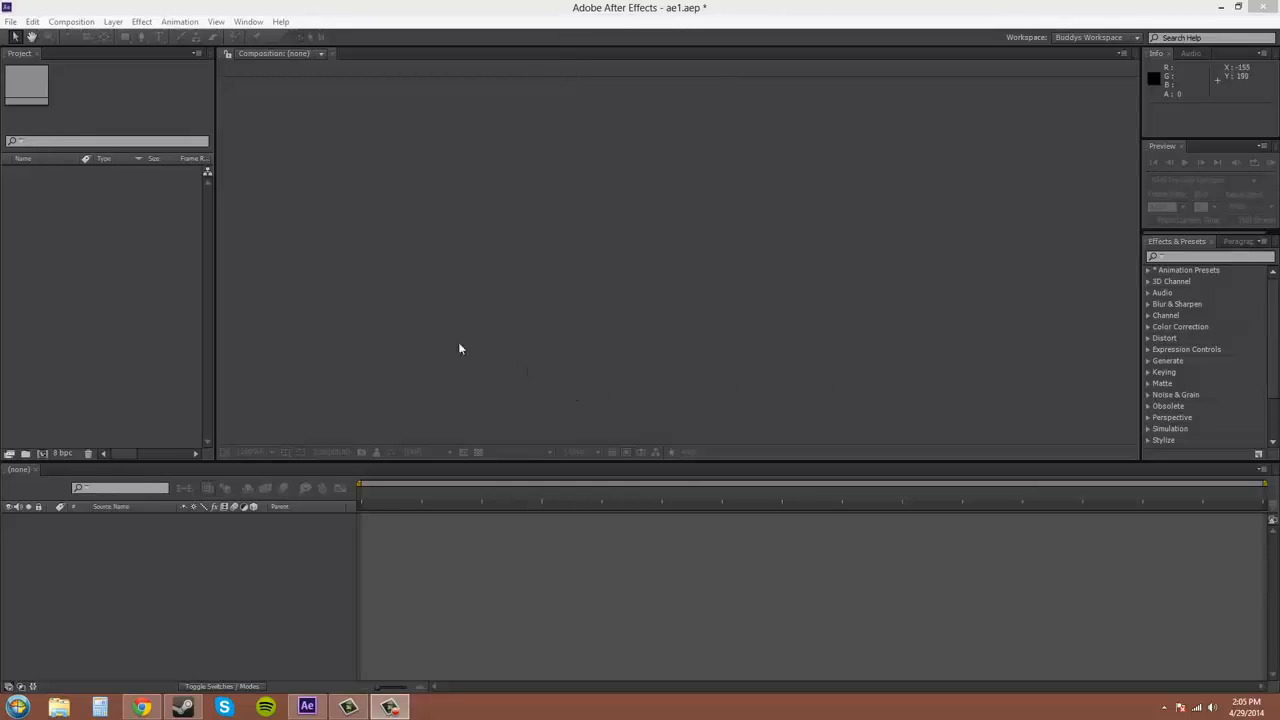
{"action": "mouse_move", "coordinate": [424, 312]}
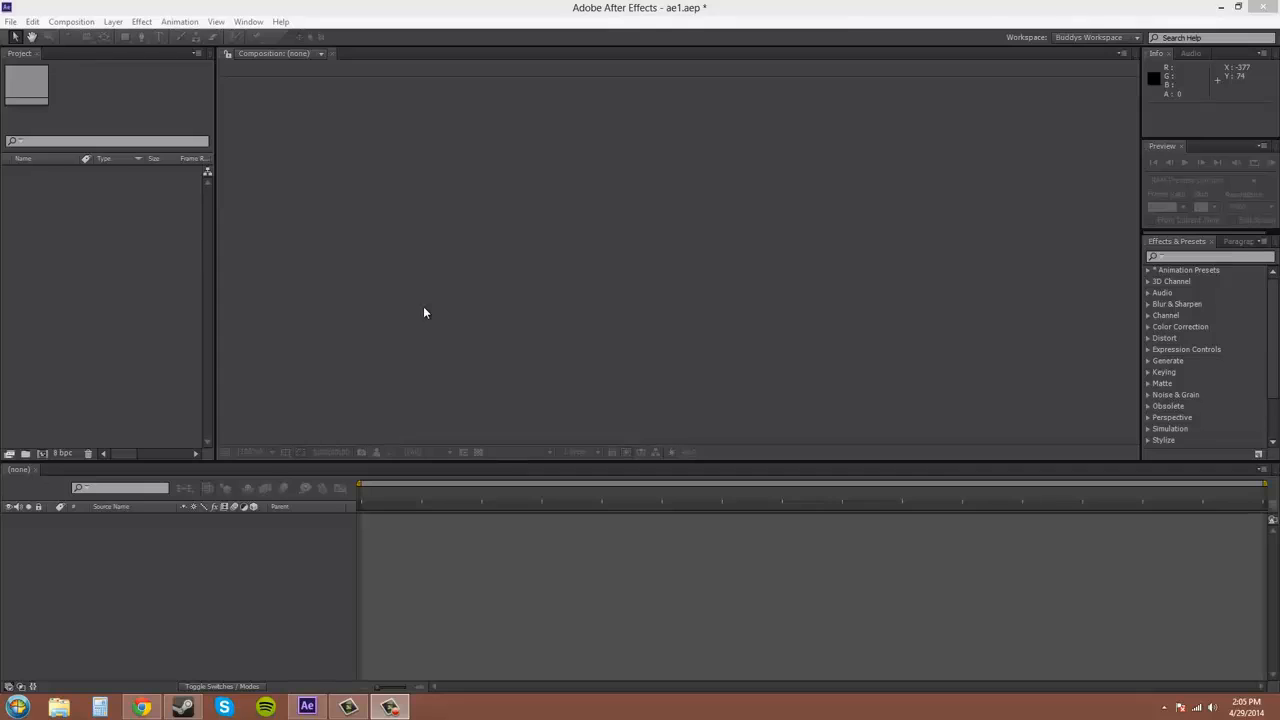
{"action": "mouse_move", "coordinate": [60, 240]}
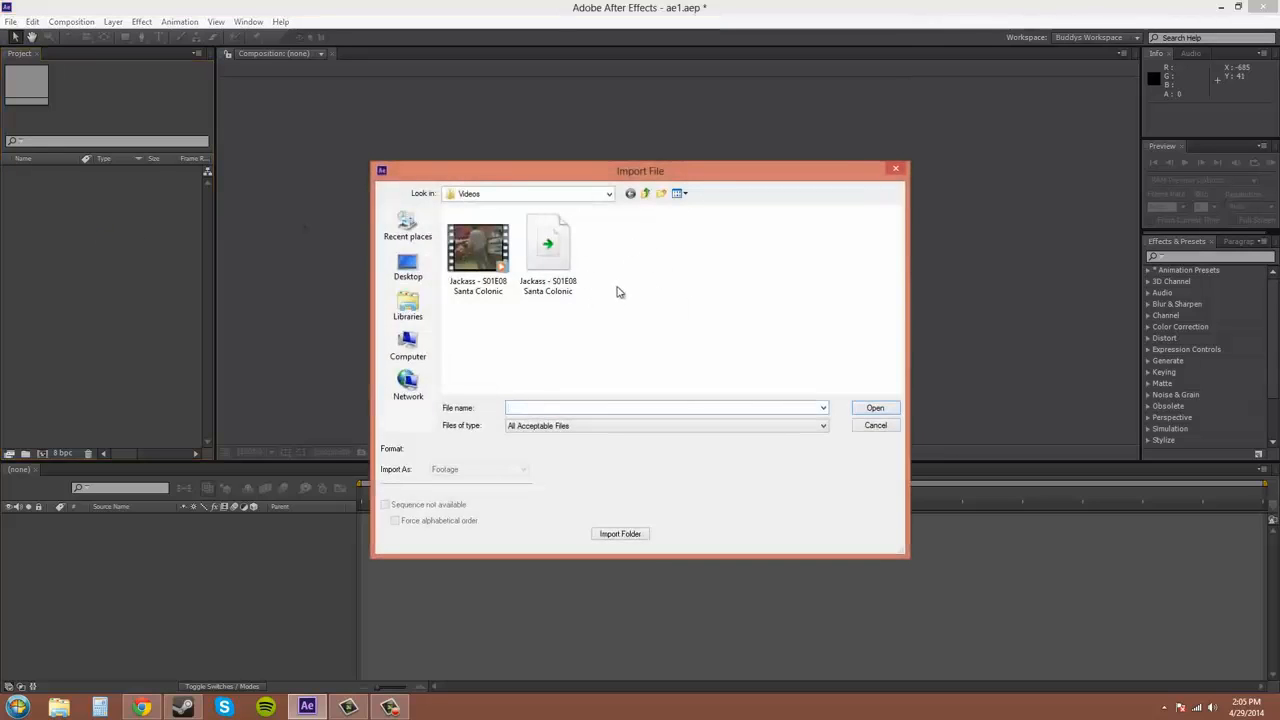
- Import the Santa Colonic MPEG video clip into the project as Footage
{"action": "left_click", "coordinate": [478, 248]}
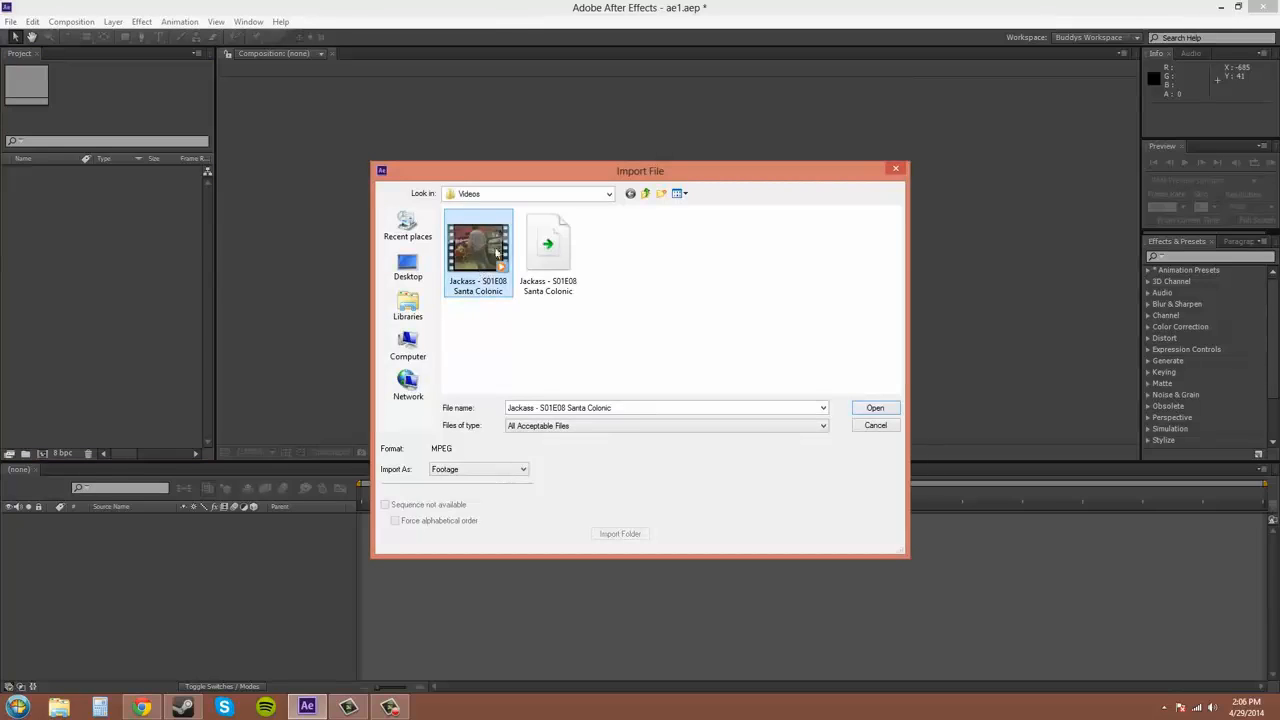
{"action": "left_click", "coordinate": [494, 468]}
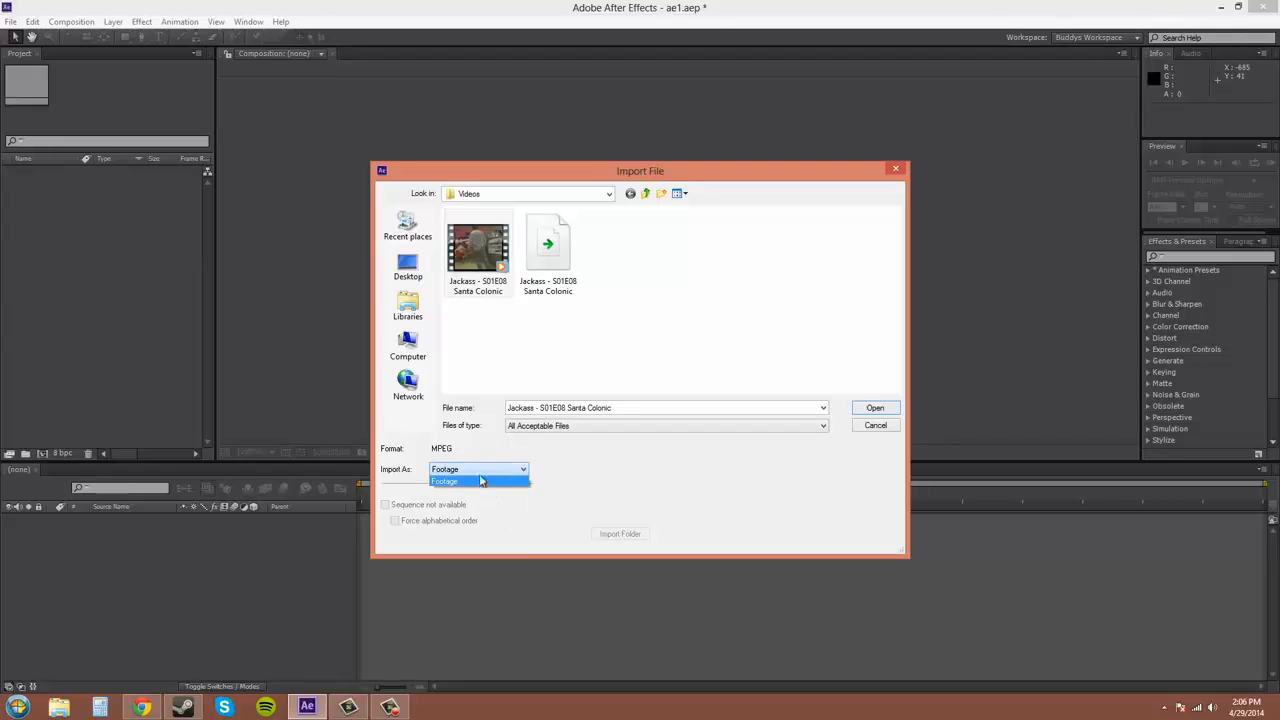
{"action": "left_click", "coordinate": [478, 480]}
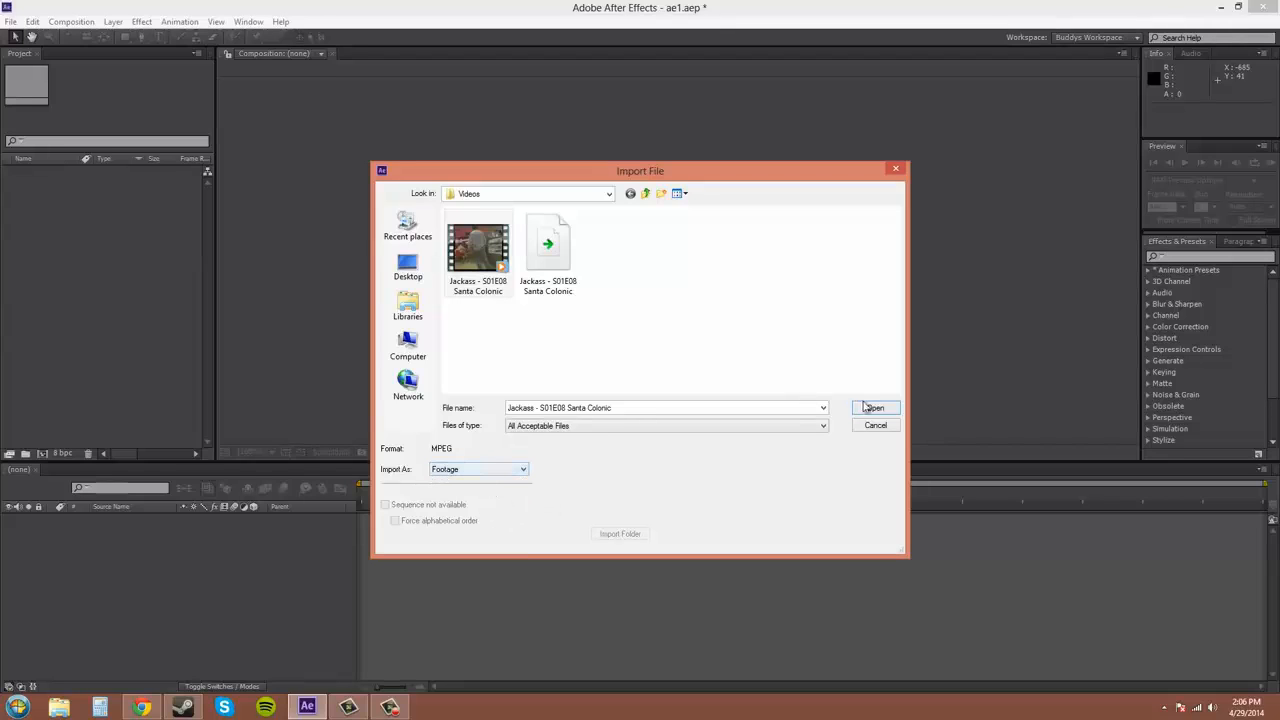
{"action": "left_click", "coordinate": [872, 408]}
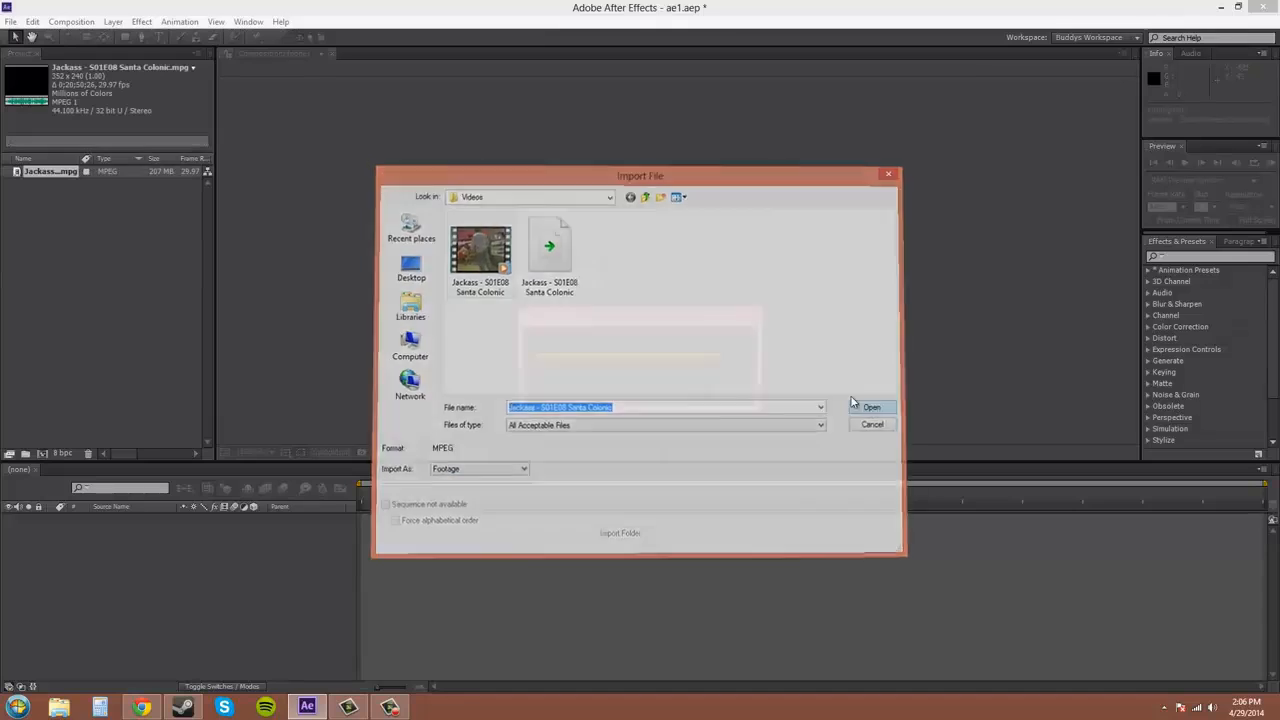
- Create a composition from the Santa Colonic clip and move the playhead to a later moment
{"action": "left_click", "coordinate": [872, 408]}
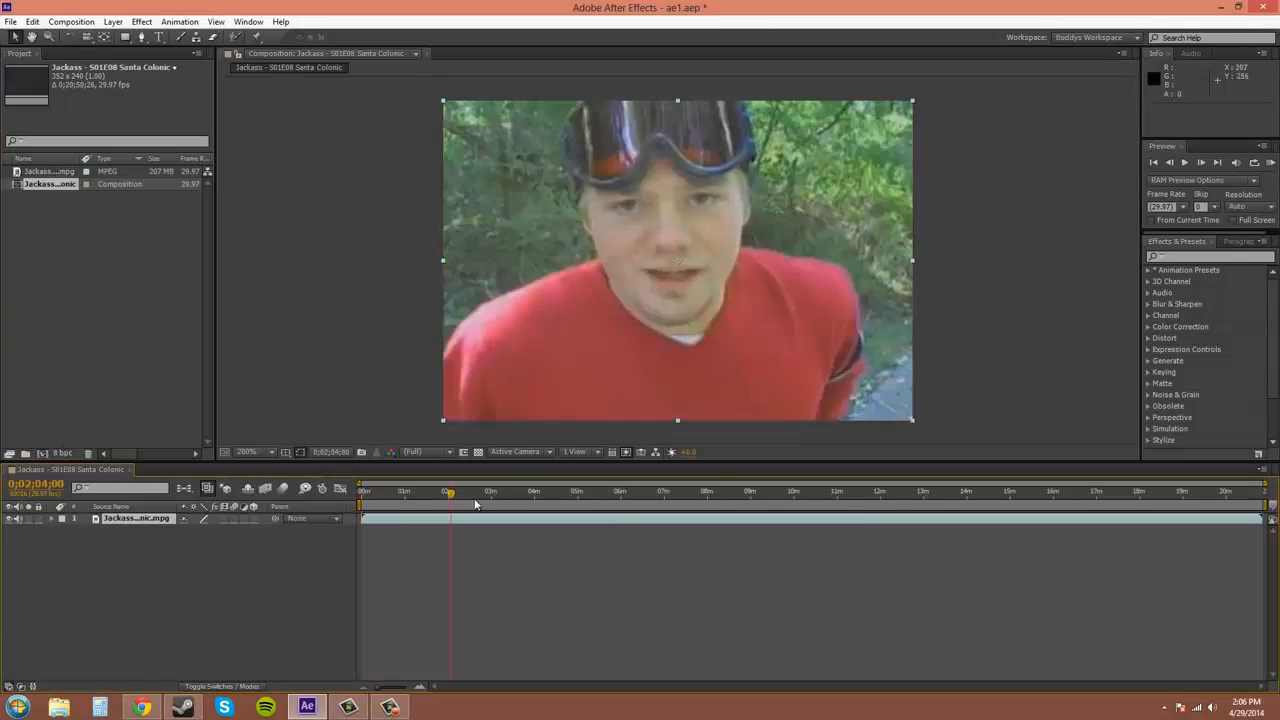
{"action": "left_click", "coordinate": [484, 492]}
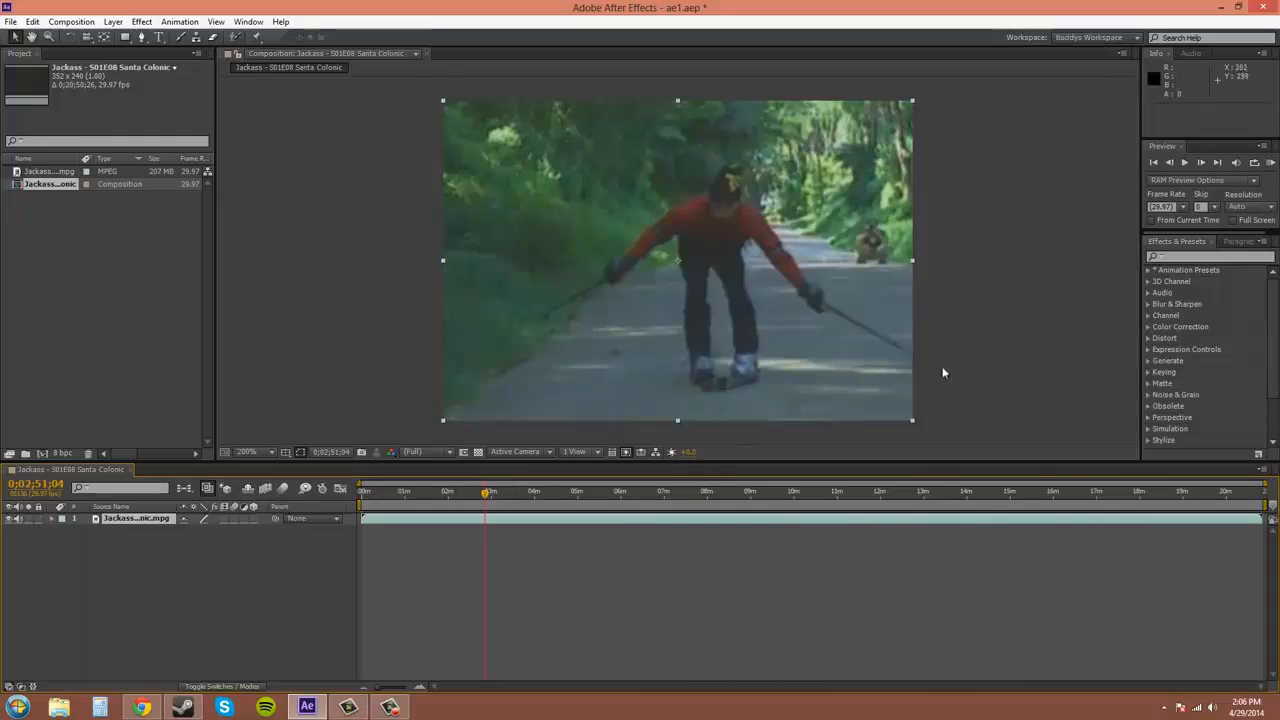
{"action": "mouse_move", "coordinate": [862, 334]}
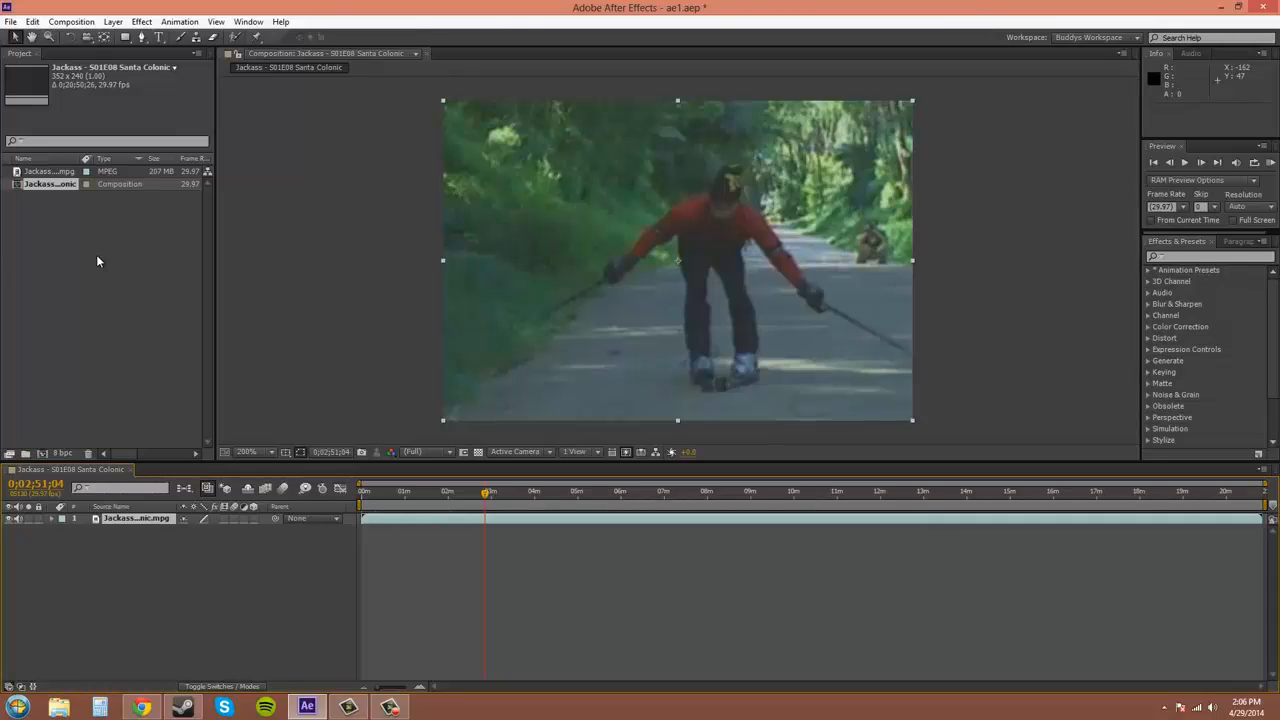
- Import the bucky_oo_happy image from the Images folder via File > Import
{"action": "left_click", "coordinate": [12, 20]}
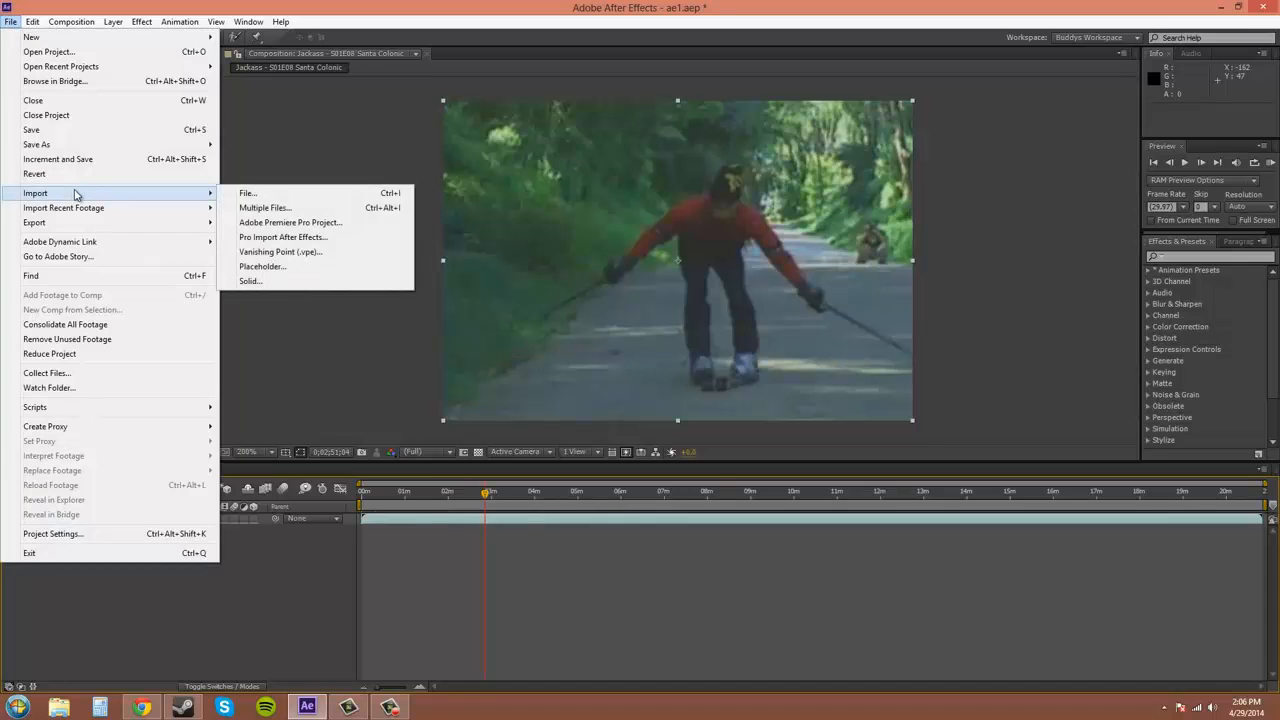
{"action": "mouse_move", "coordinate": [248, 192]}
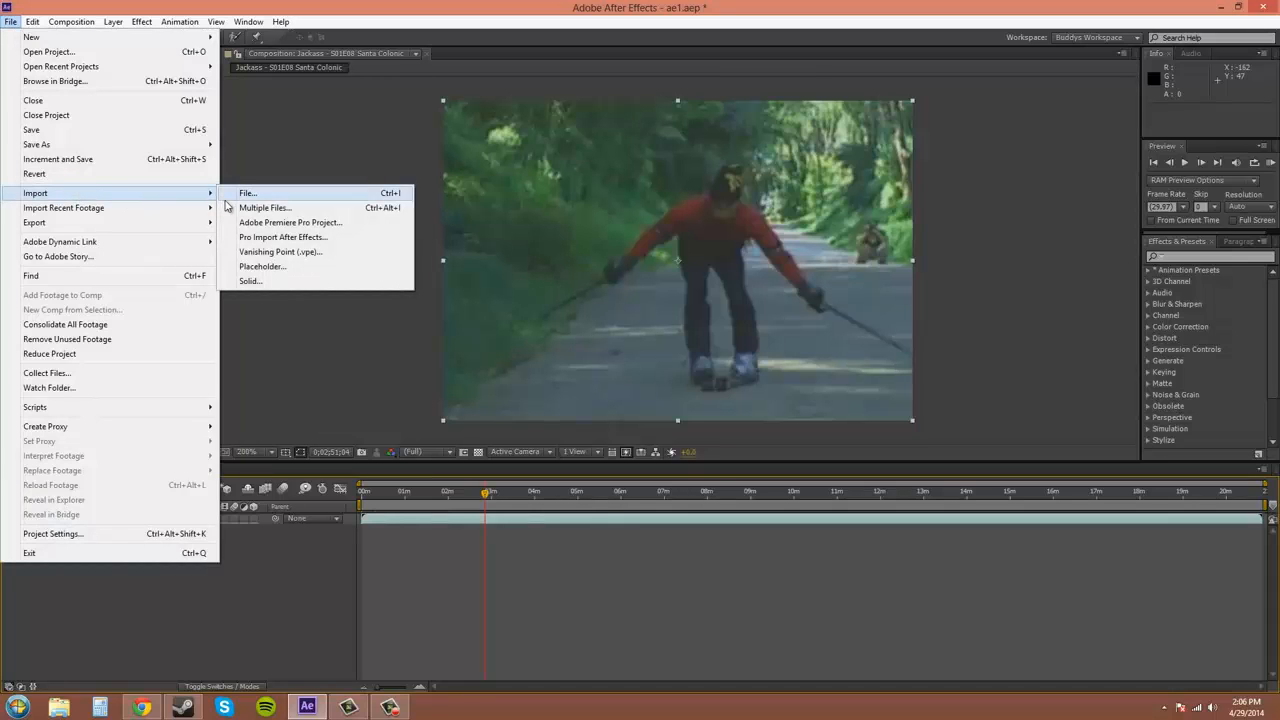
{"action": "left_click", "coordinate": [248, 192]}
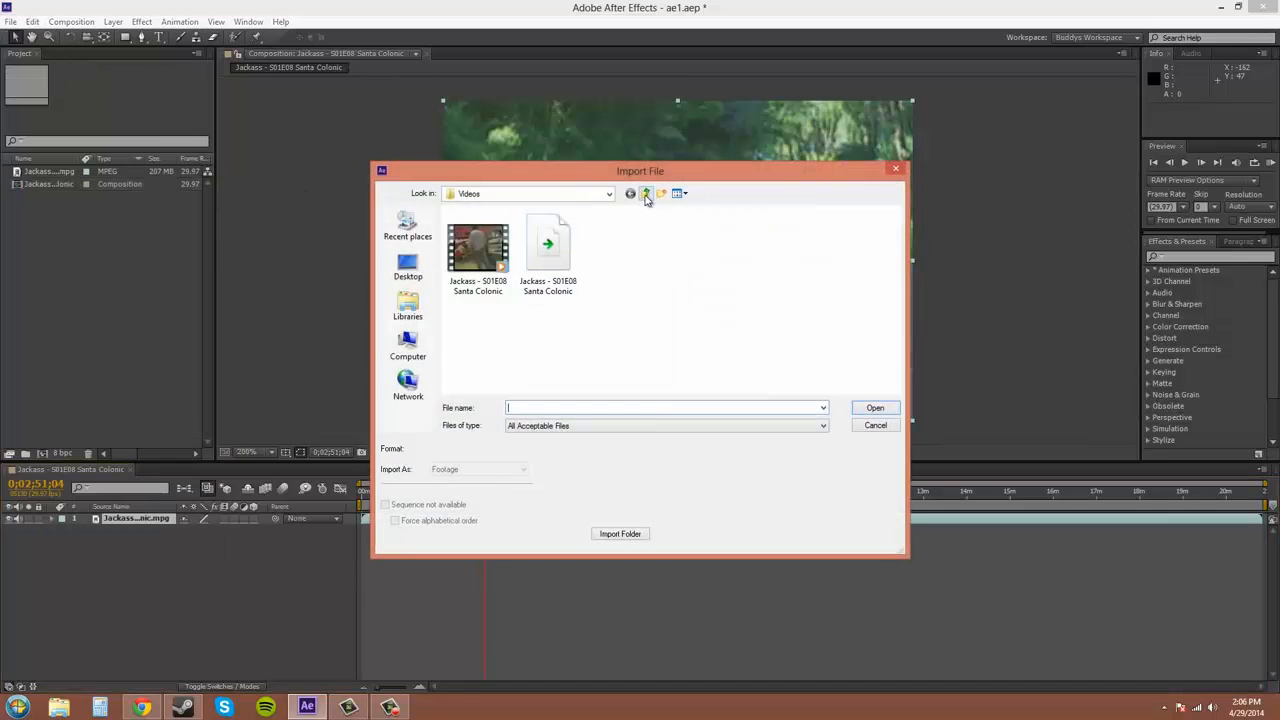
{"action": "left_click", "coordinate": [646, 192]}
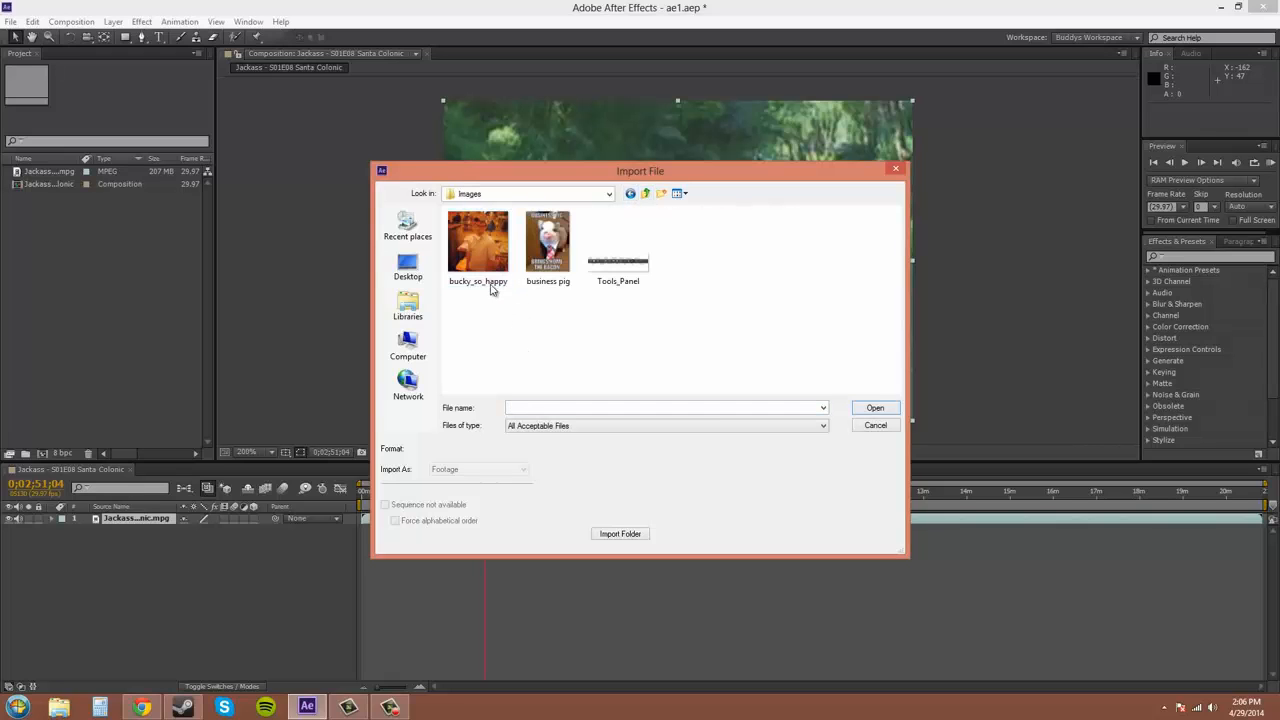
{"action": "left_click", "coordinate": [876, 408]}
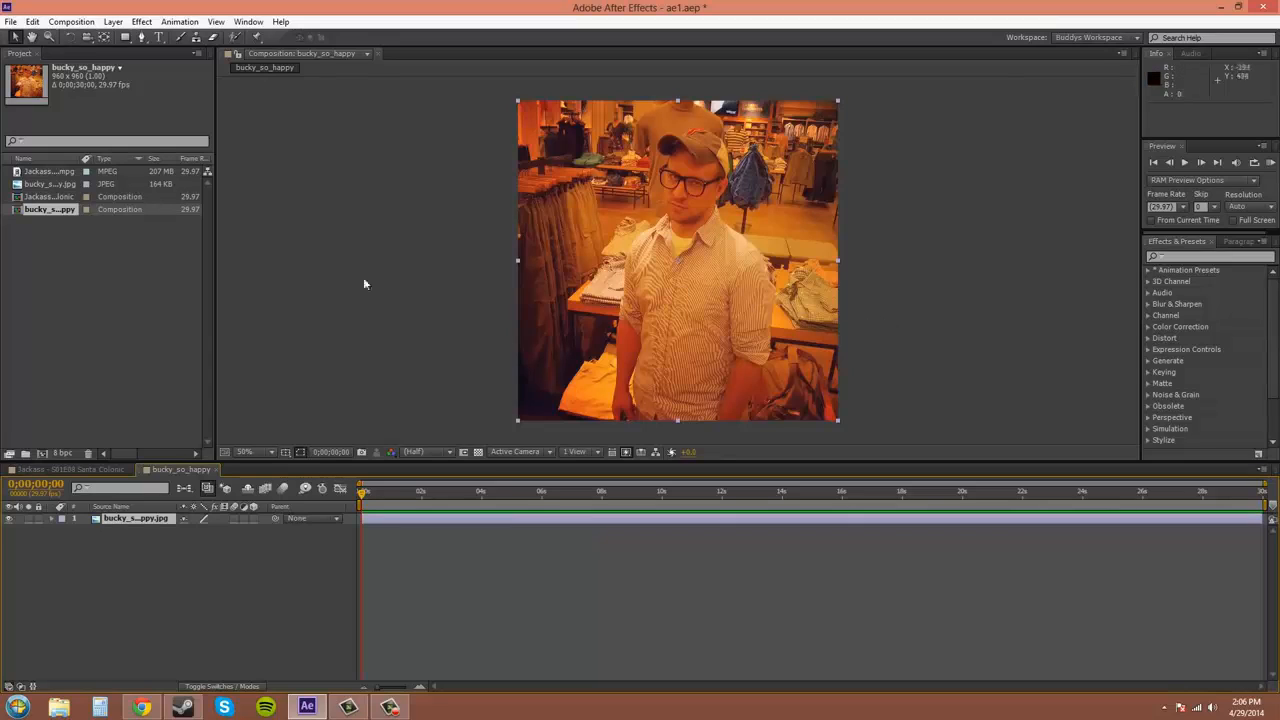
{"action": "mouse_move", "coordinate": [318, 264]}
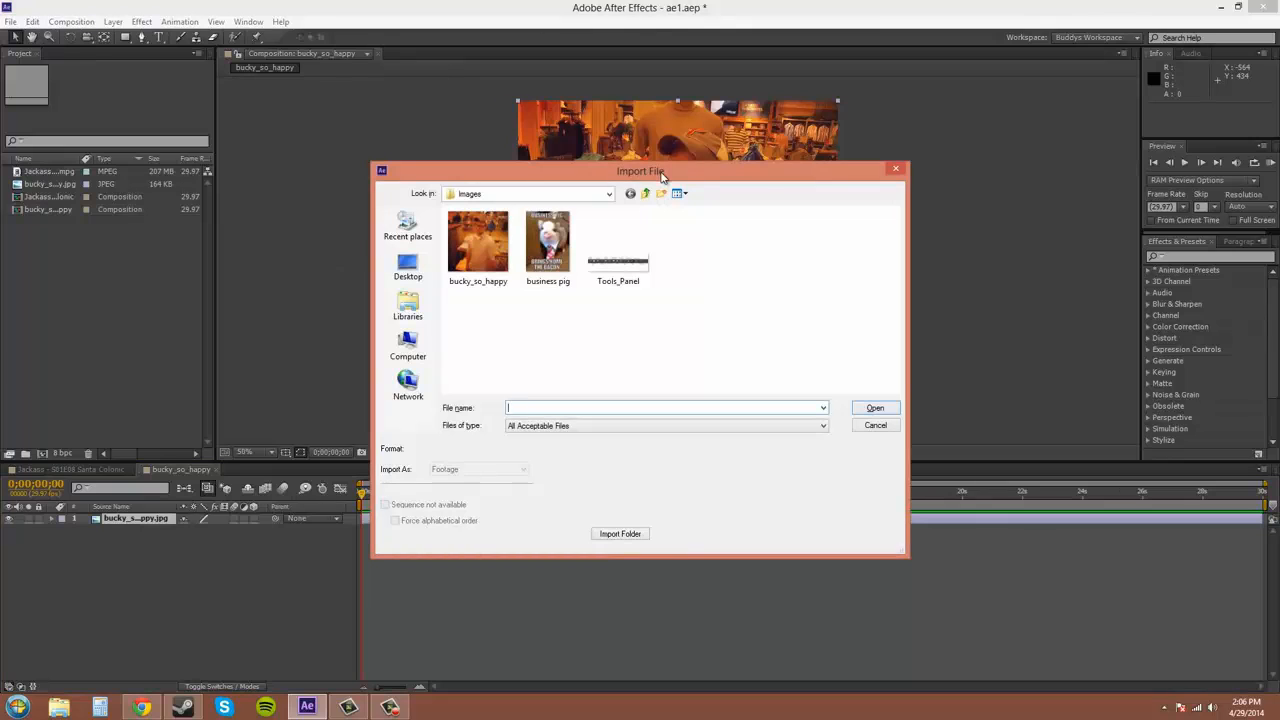
{"action": "mouse_move", "coordinate": [644, 344]}
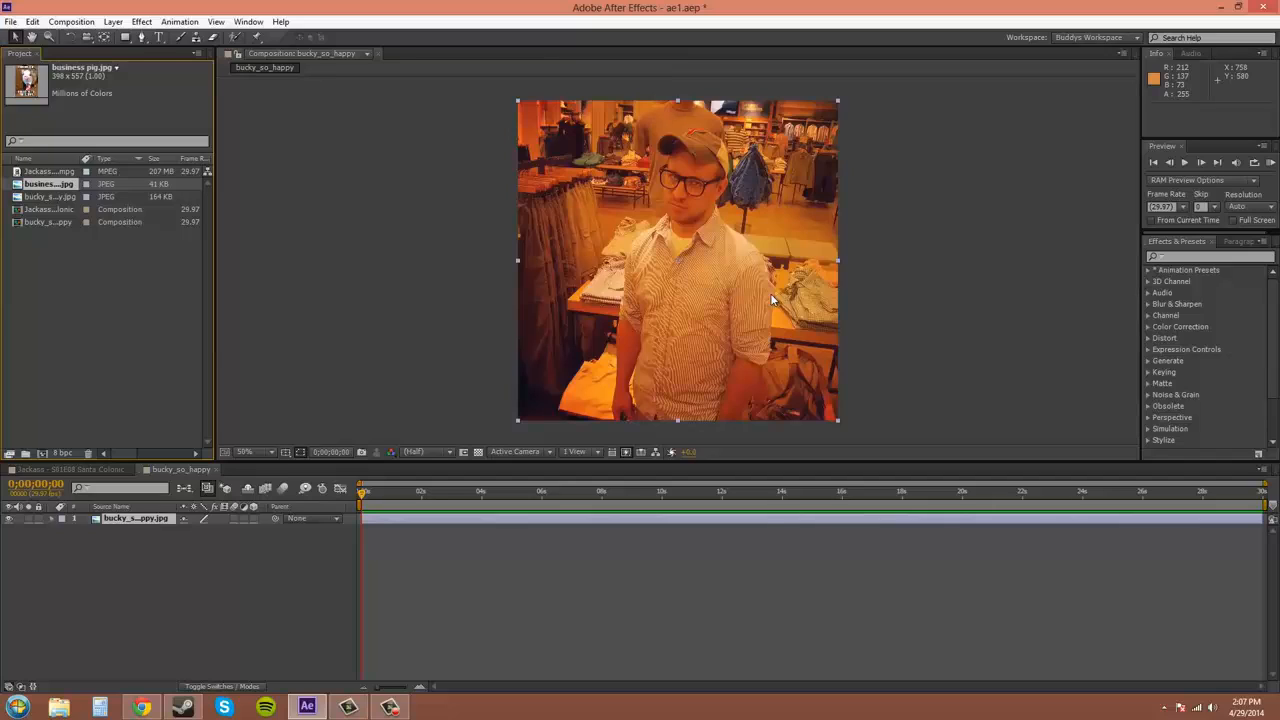
{"action": "mouse_move", "coordinate": [612, 212]}
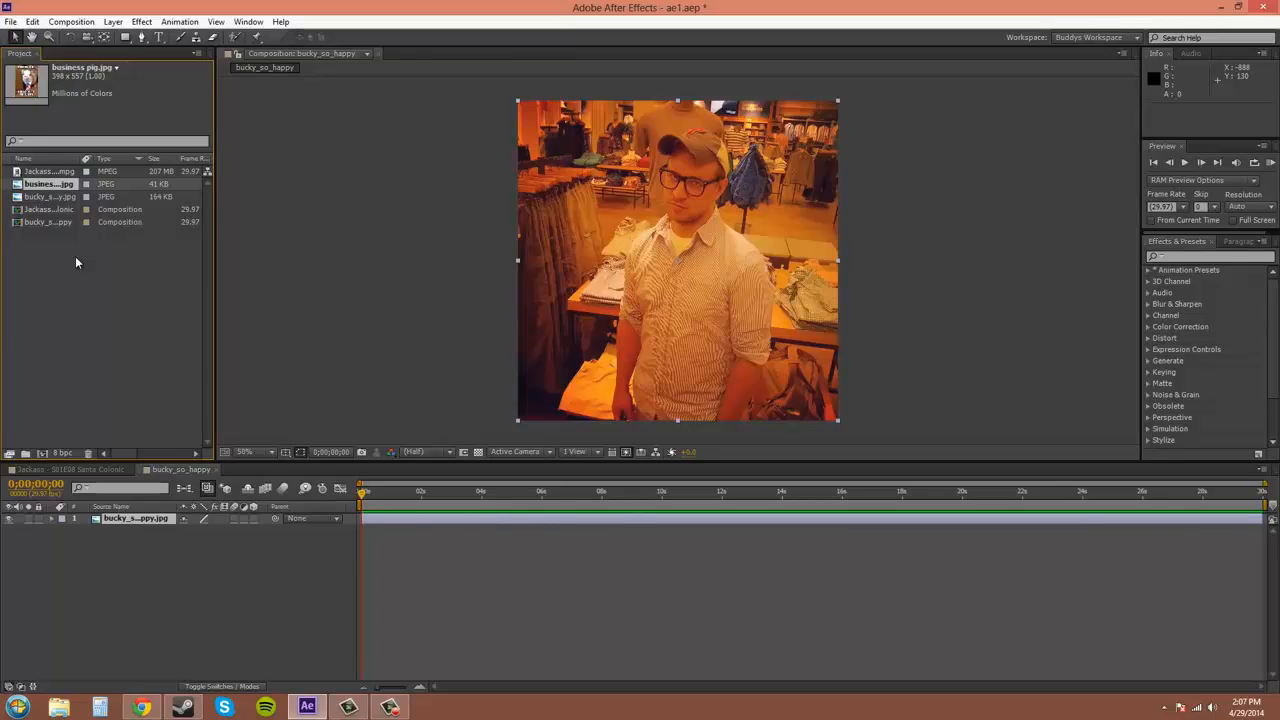
{"action": "mouse_move", "coordinate": [94, 276]}
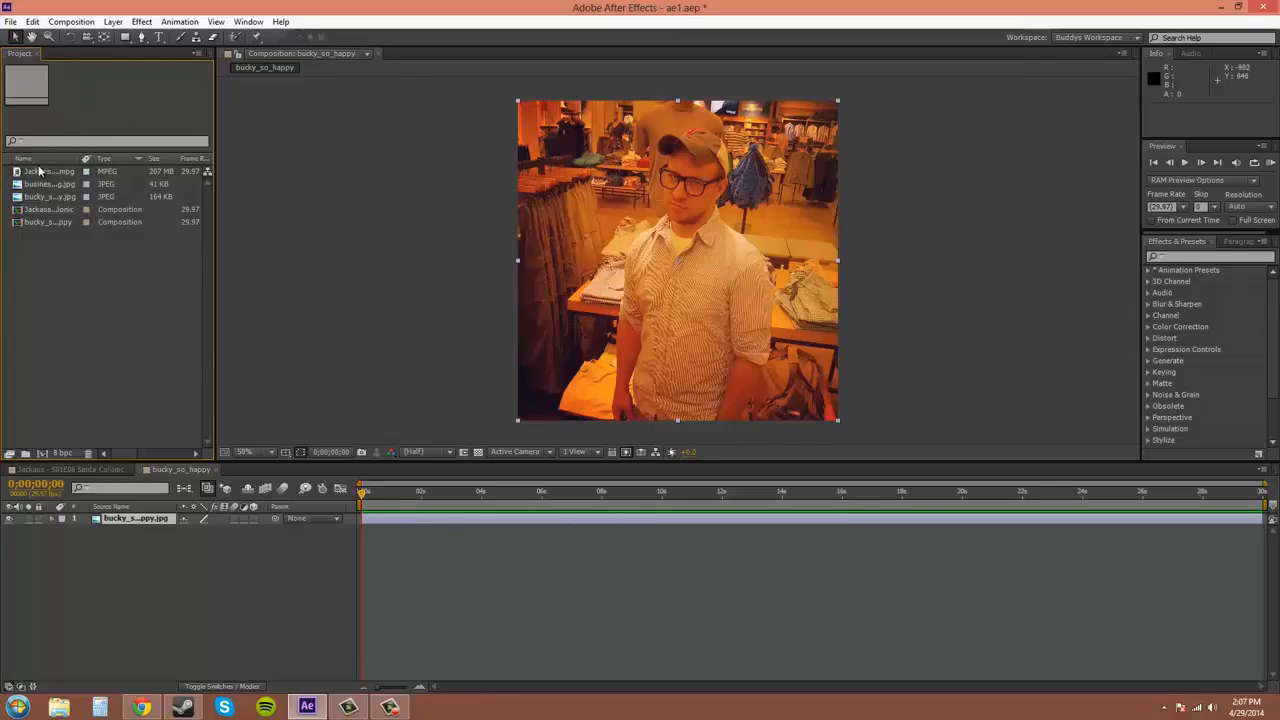
- Deselect the project items so the full list with all columns, including File Path, is visible
{"action": "left_click", "coordinate": [24, 158]}
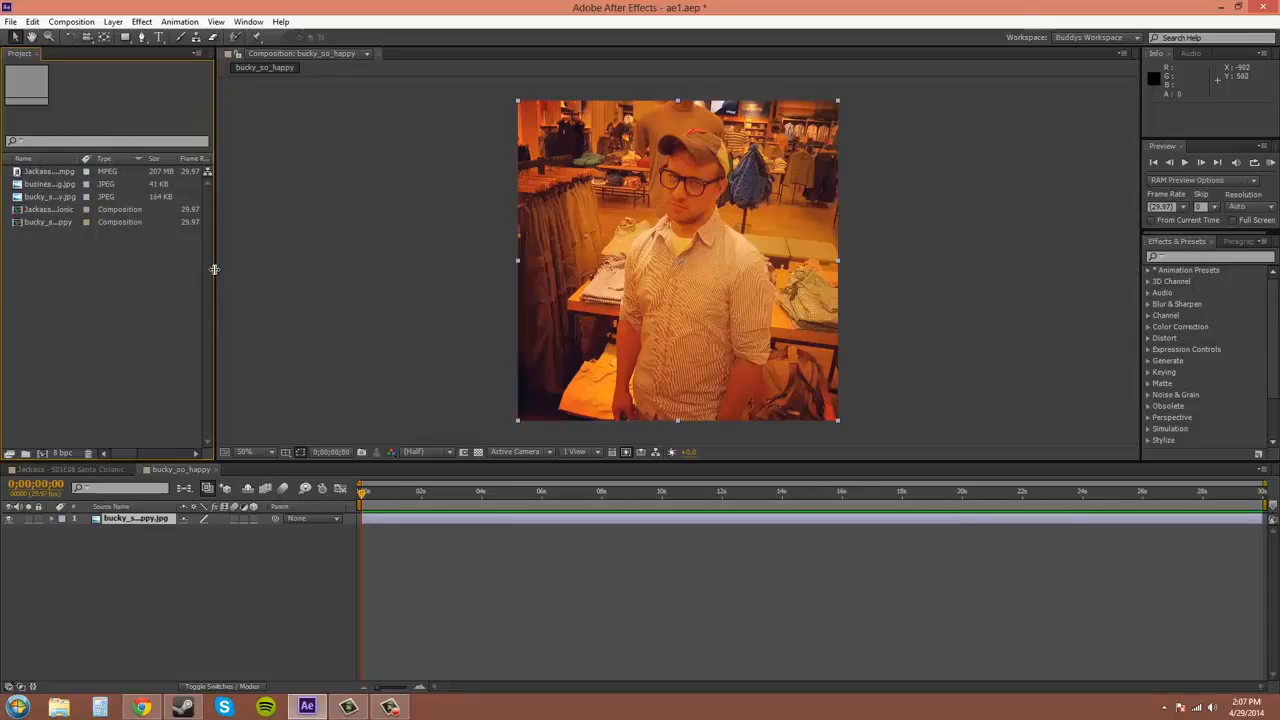
{"action": "mouse_move", "coordinate": [212, 264]}
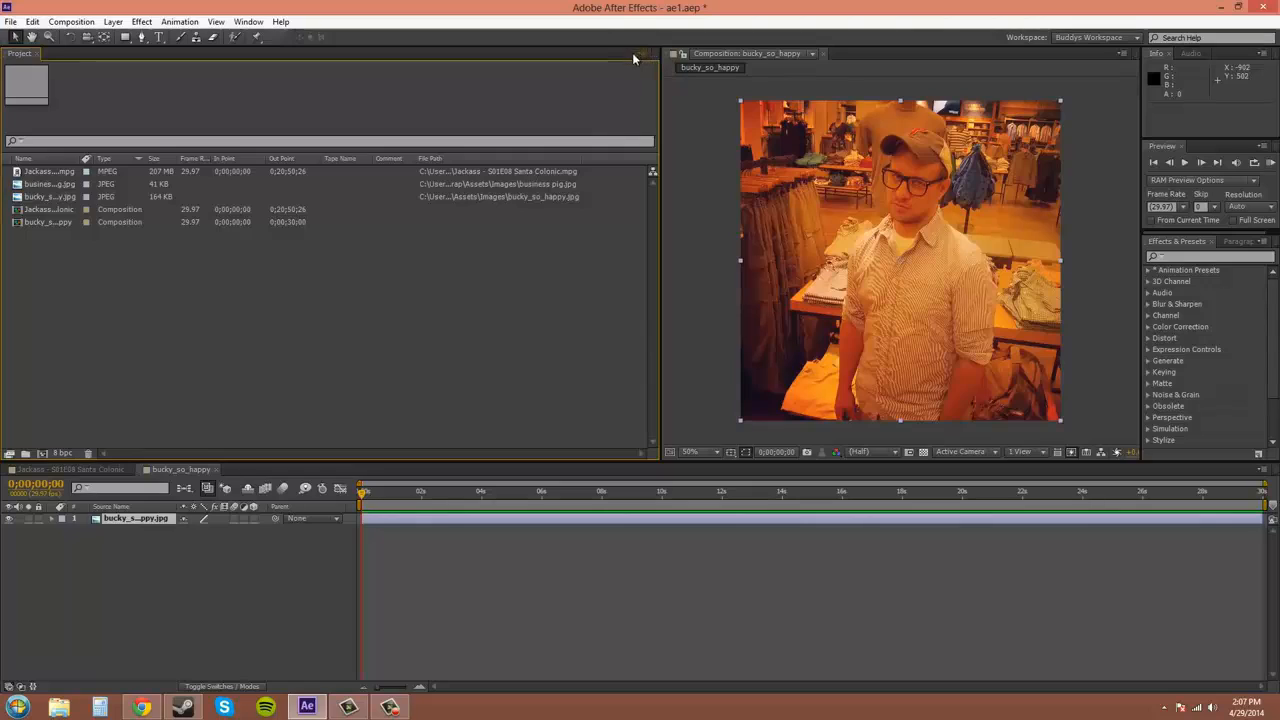
{"action": "mouse_move", "coordinate": [644, 56]}
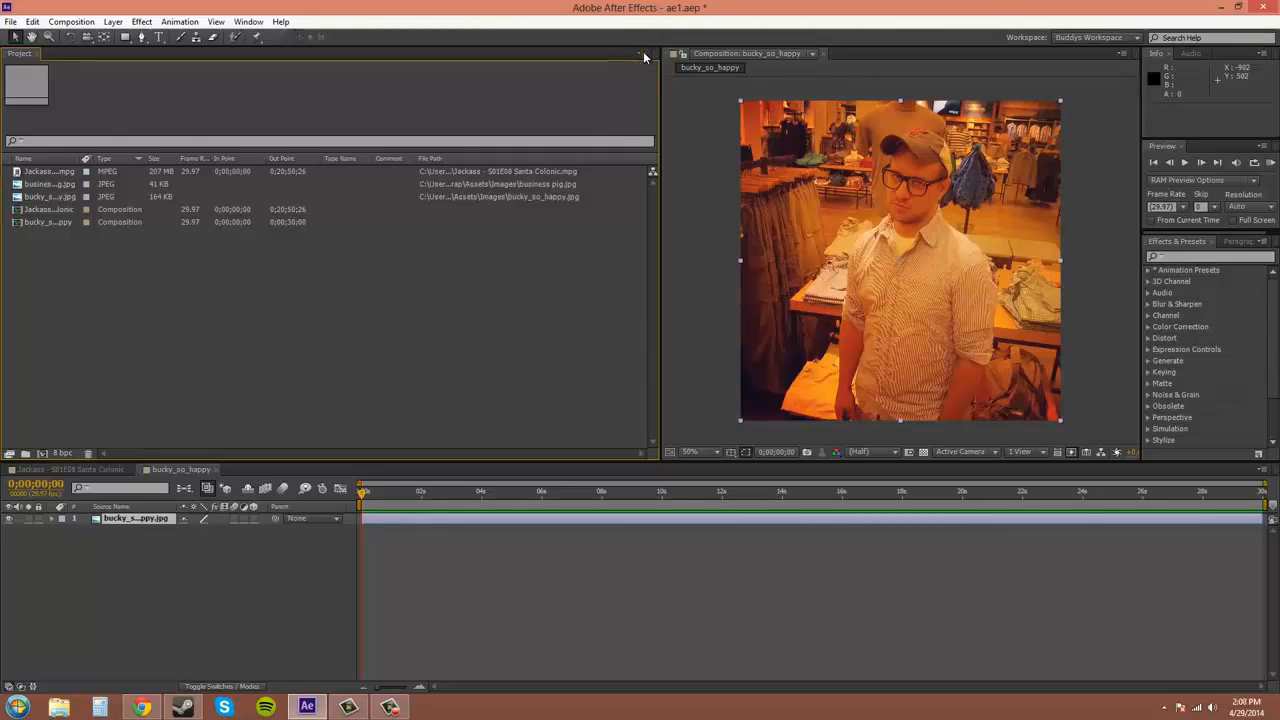
- Review the Project panel's column options and Project Settings, then close the settings dialog
{"action": "left_click", "coordinate": [642, 54]}
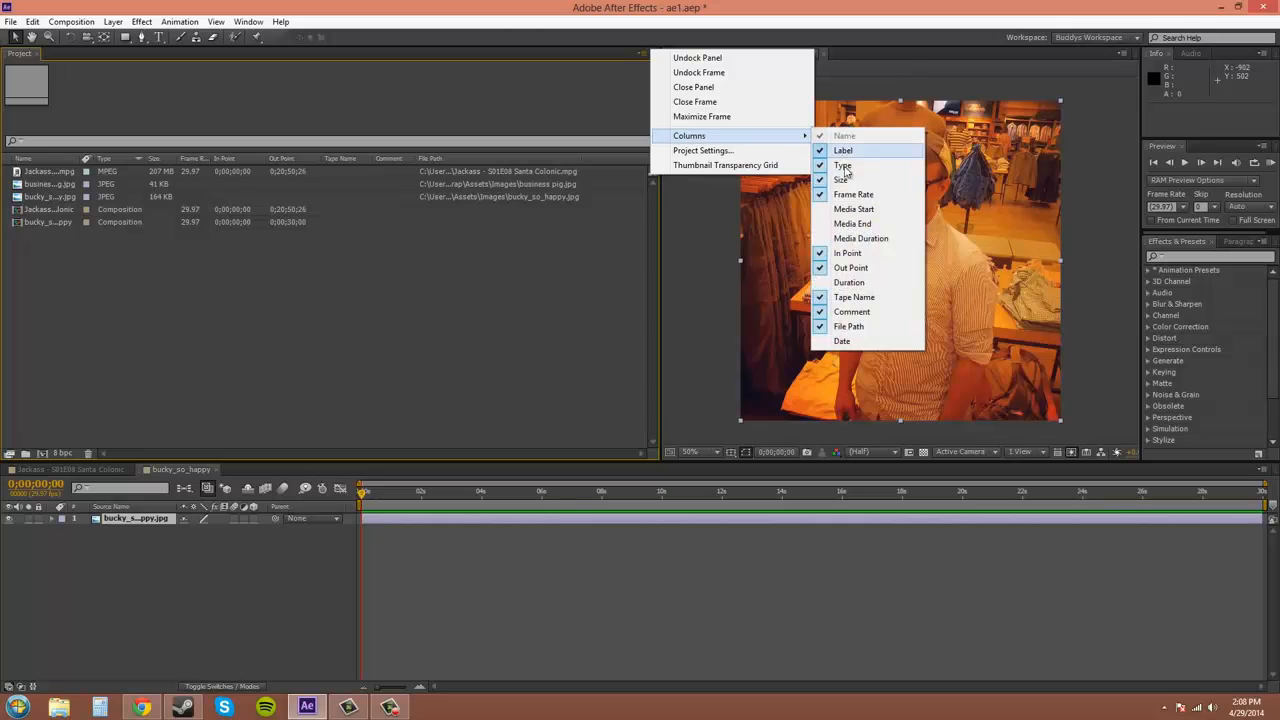
{"action": "mouse_move", "coordinate": [688, 136]}
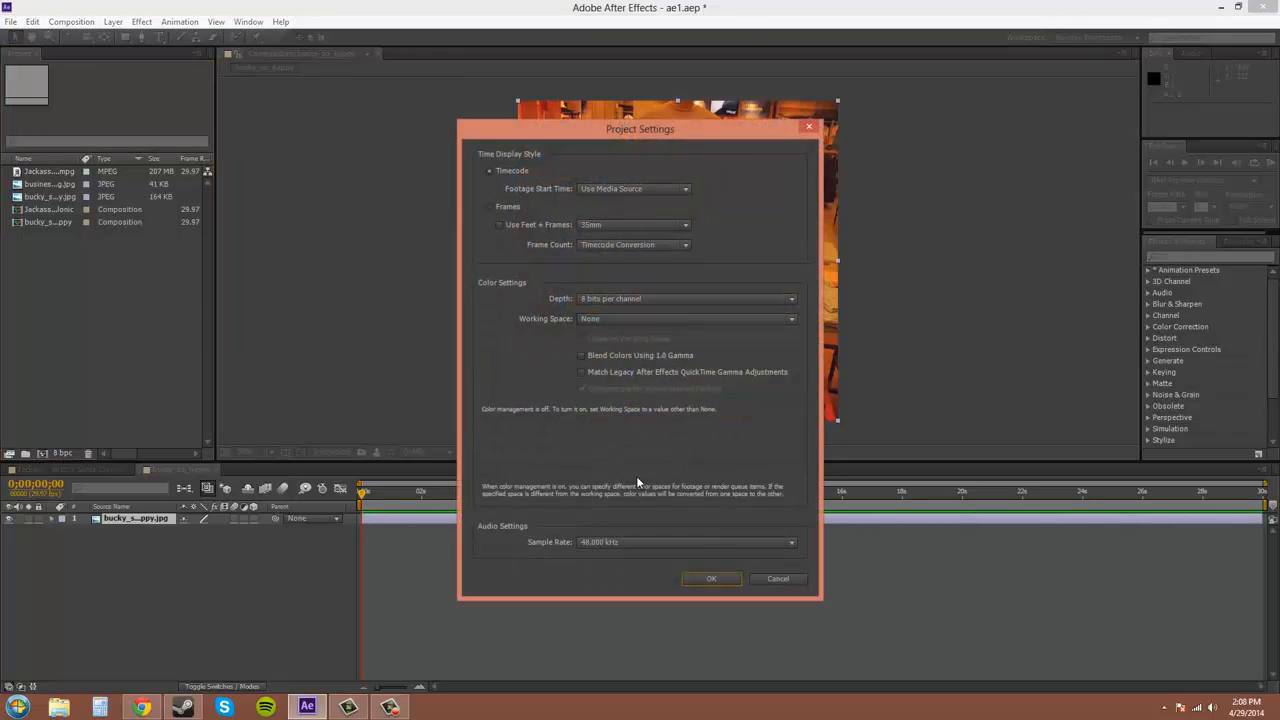
{"action": "left_click", "coordinate": [712, 578]}
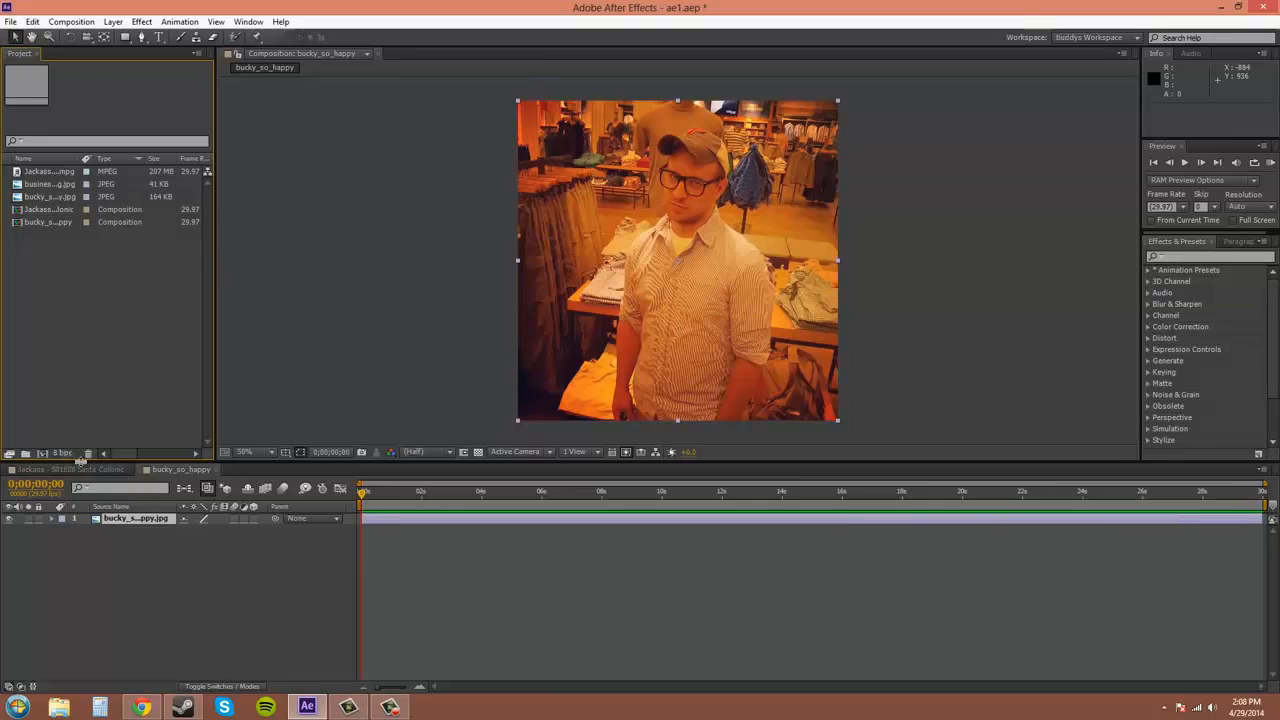
{"action": "mouse_move", "coordinate": [72, 364]}
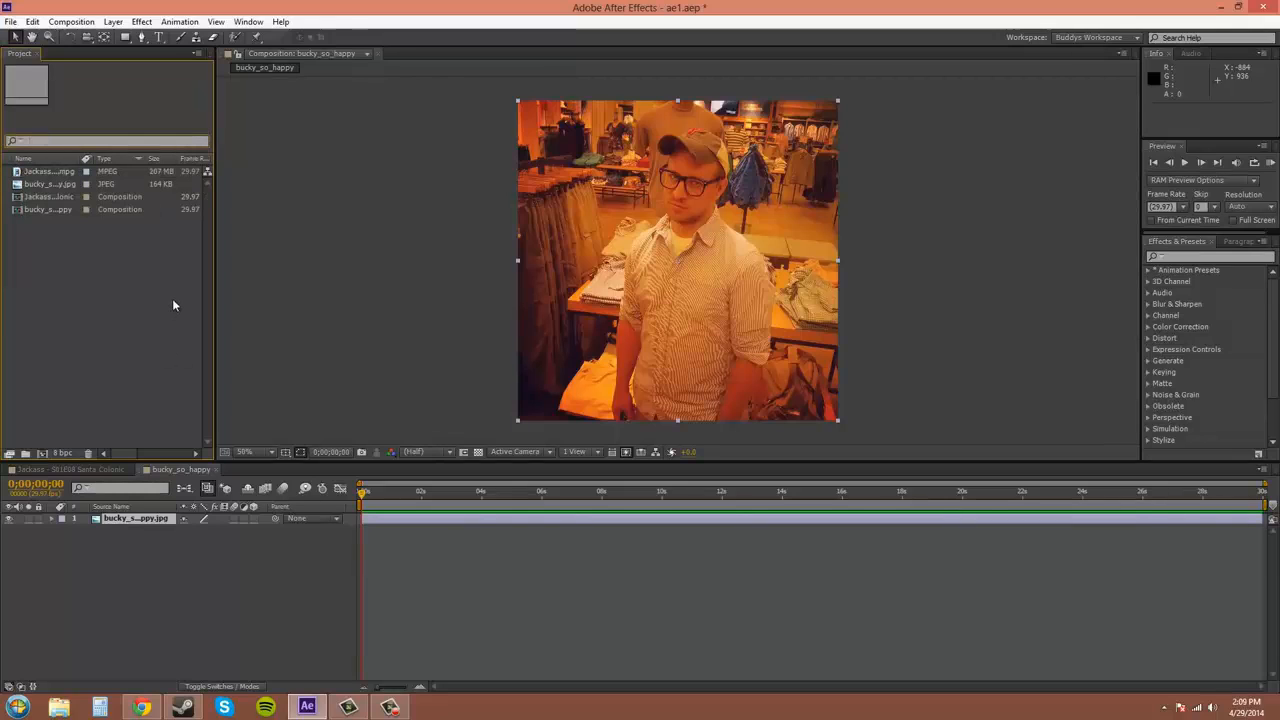
{"action": "mouse_move", "coordinate": [128, 324]}
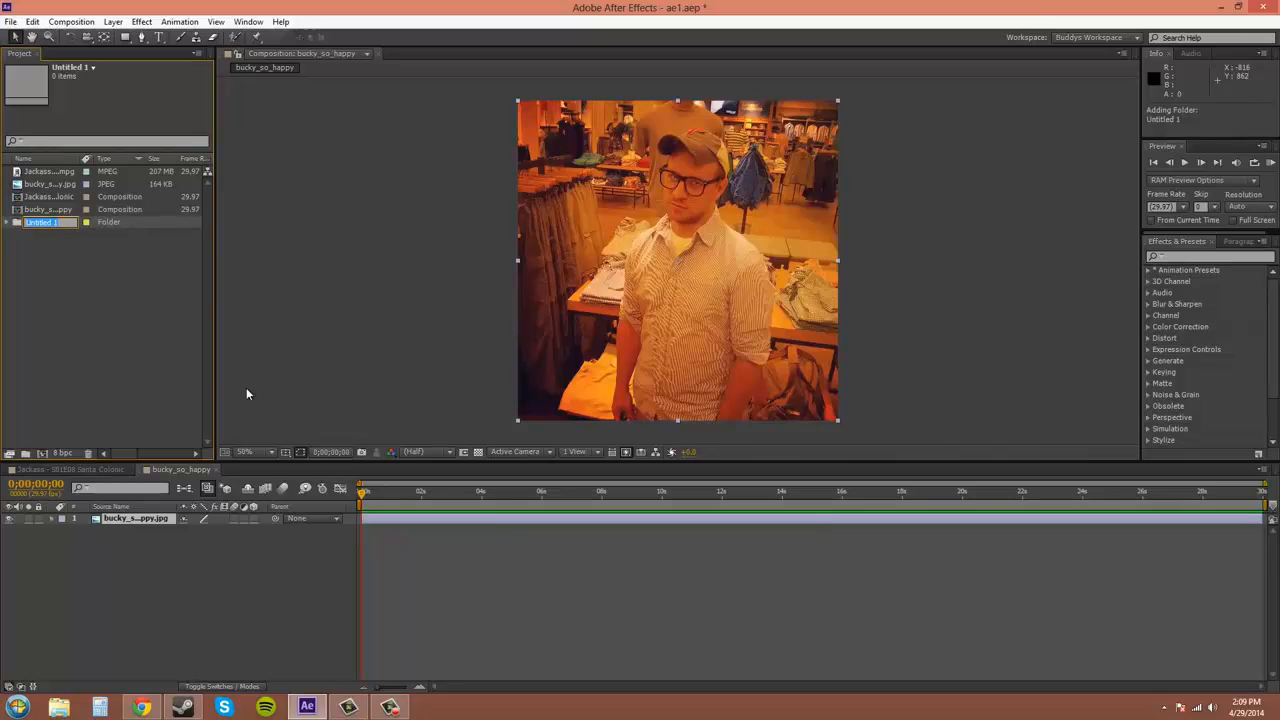
- Name the new folder 'Comps', expand it and select a composition to file into it
{"action": "type", "text": "Comps"}
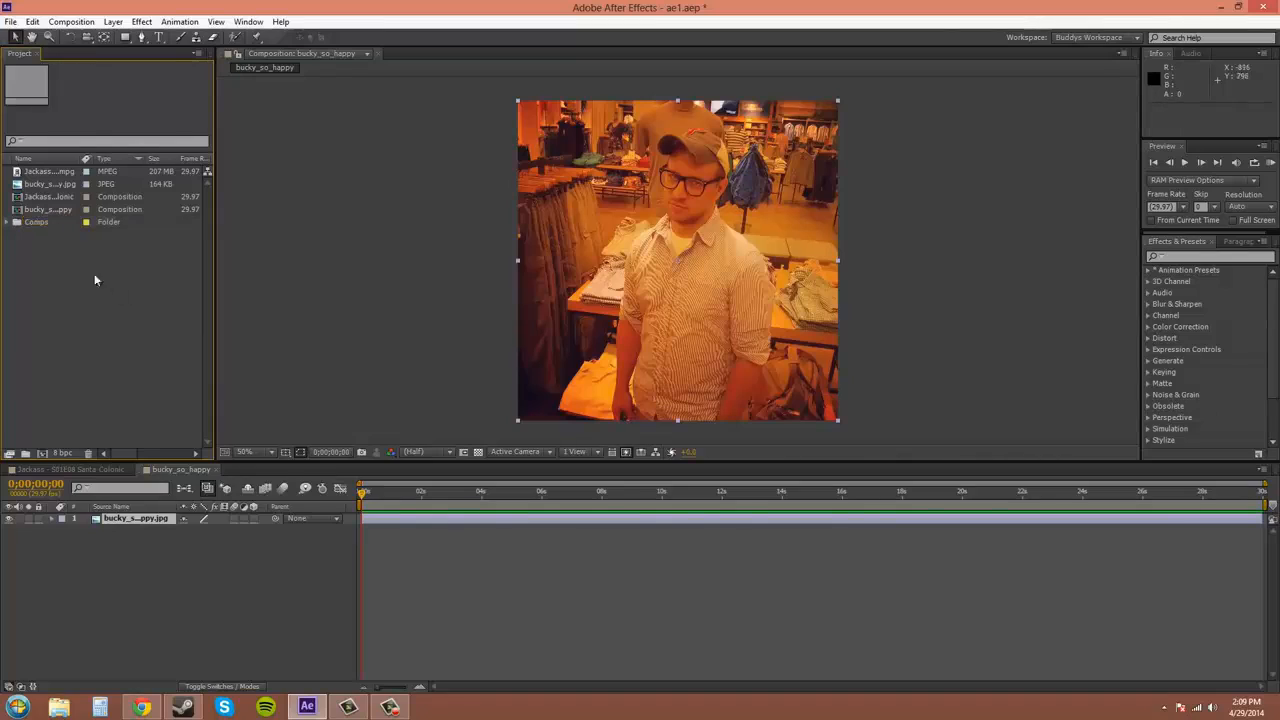
{"action": "left_click", "coordinate": [36, 222]}
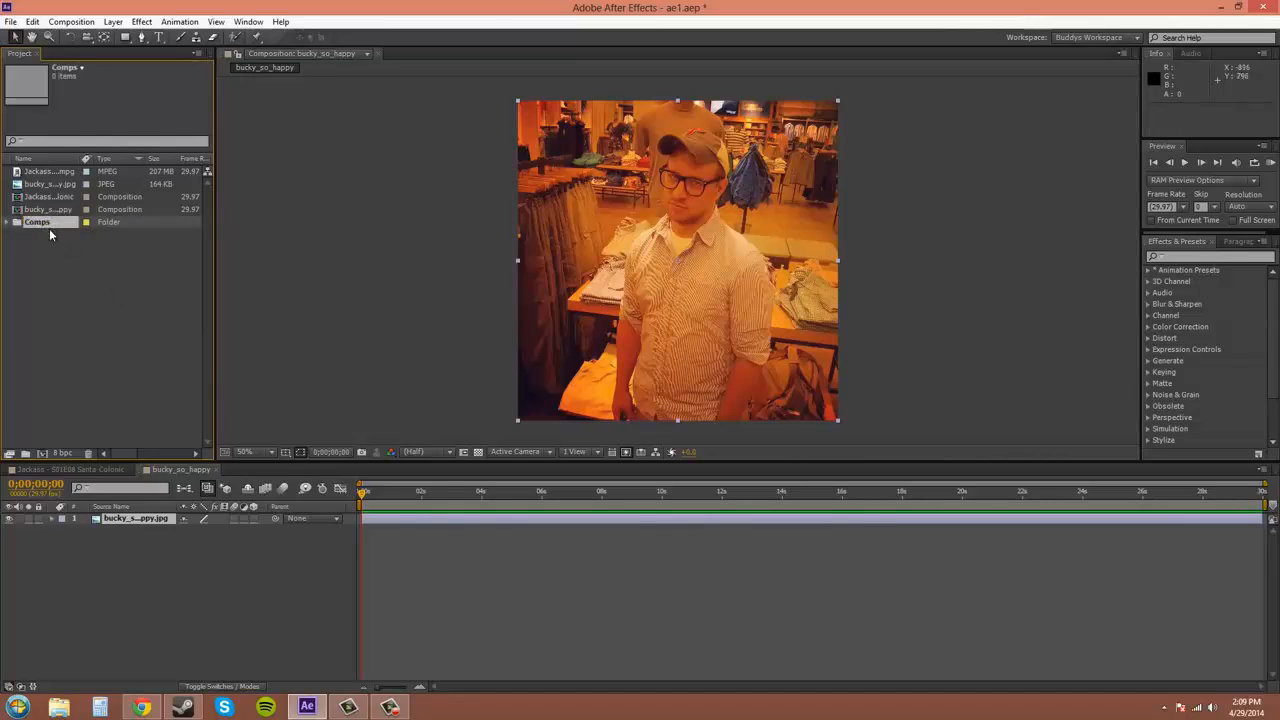
{"action": "double_click", "coordinate": [38, 224]}
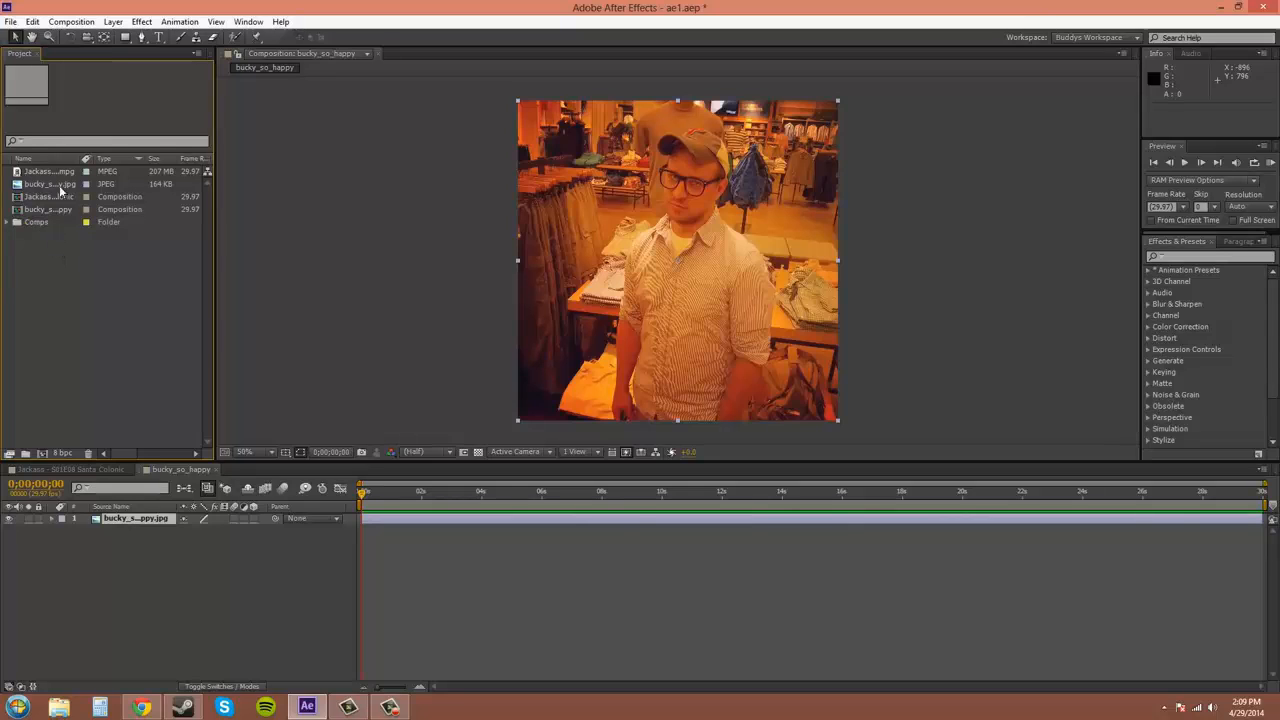
{"action": "left_click", "coordinate": [48, 172]}
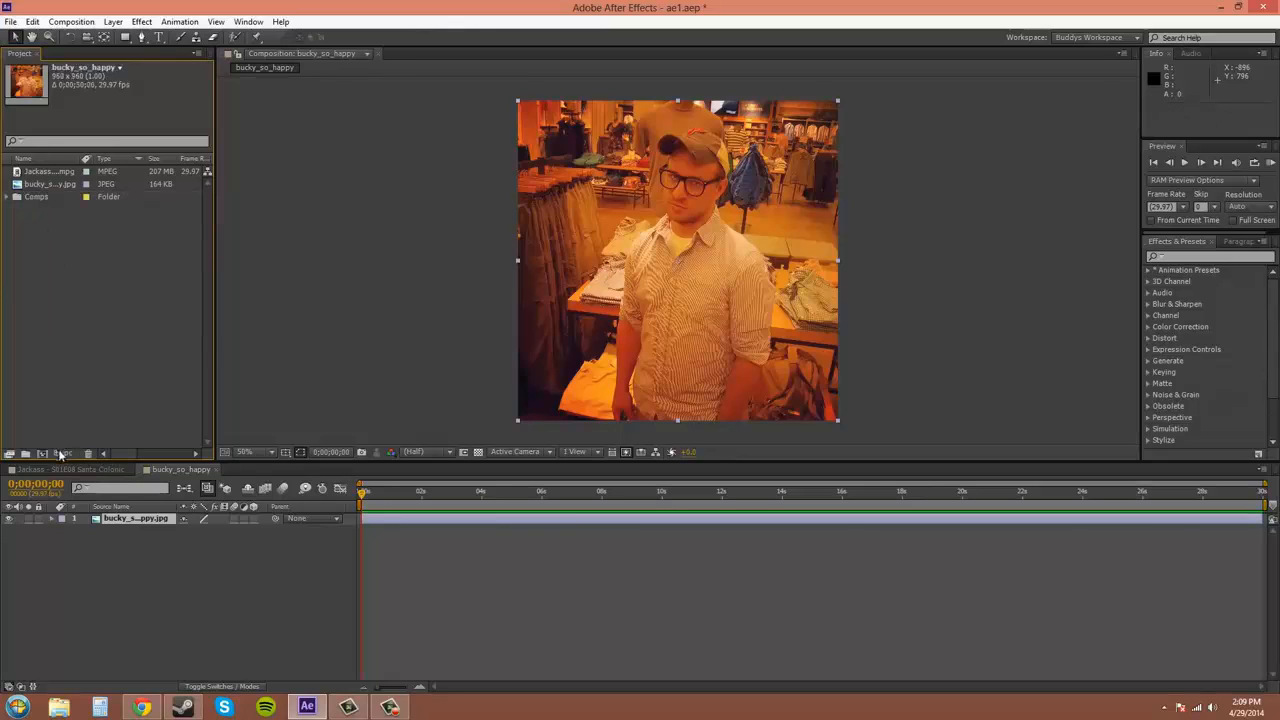
- Create new folders for the image and the video, cancelling an accidental new composition
{"action": "left_click", "coordinate": [60, 452]}
{"action": "type", "text": "Images"}
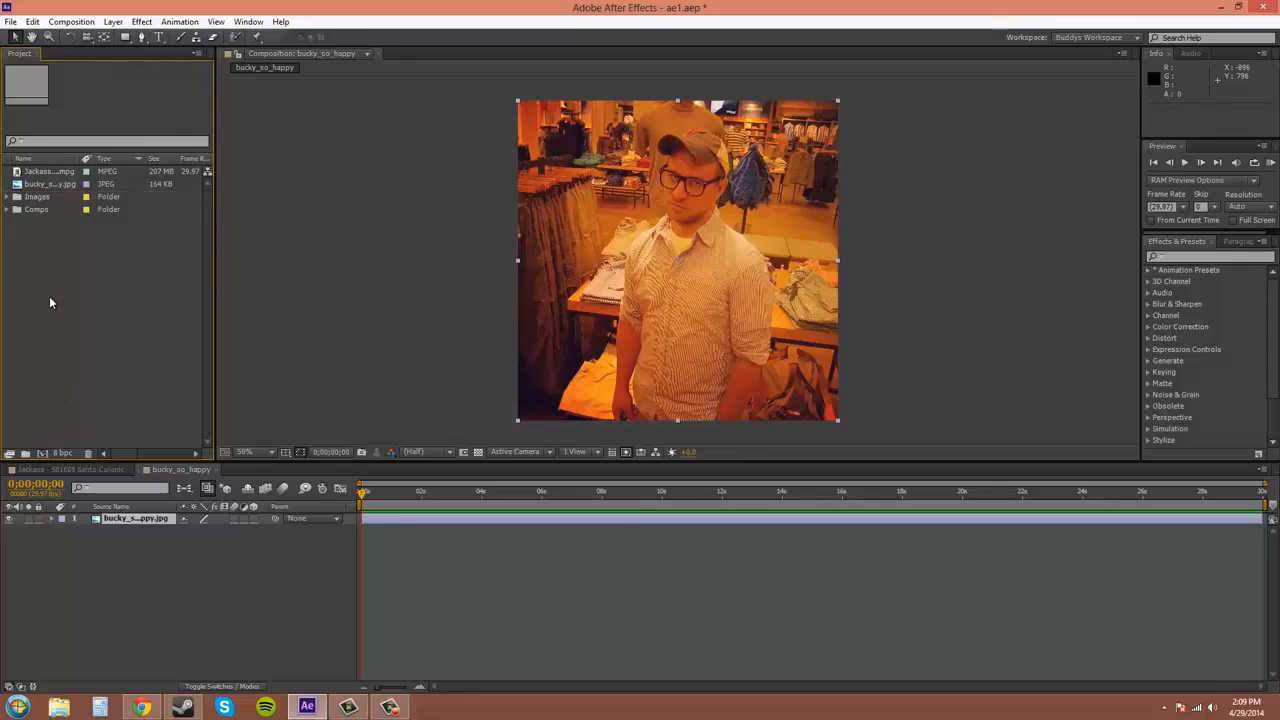
{"action": "left_click", "coordinate": [50, 184]}
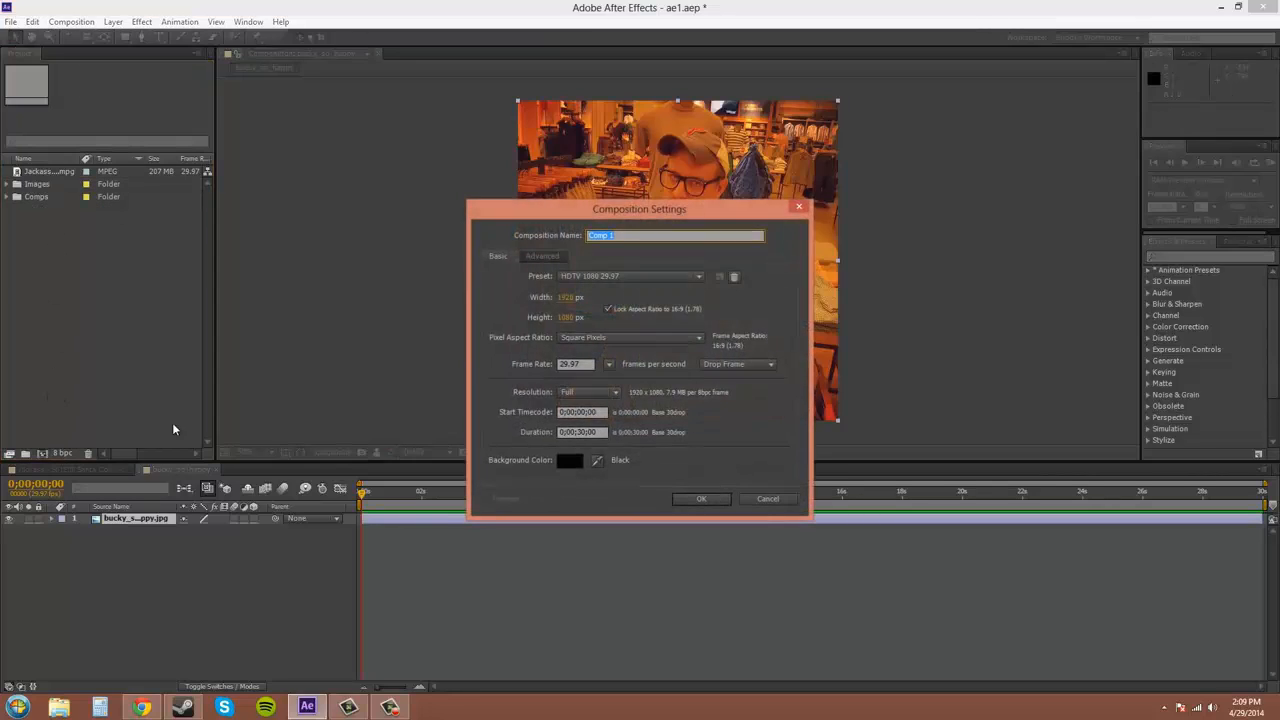
{"action": "left_click", "coordinate": [700, 500]}
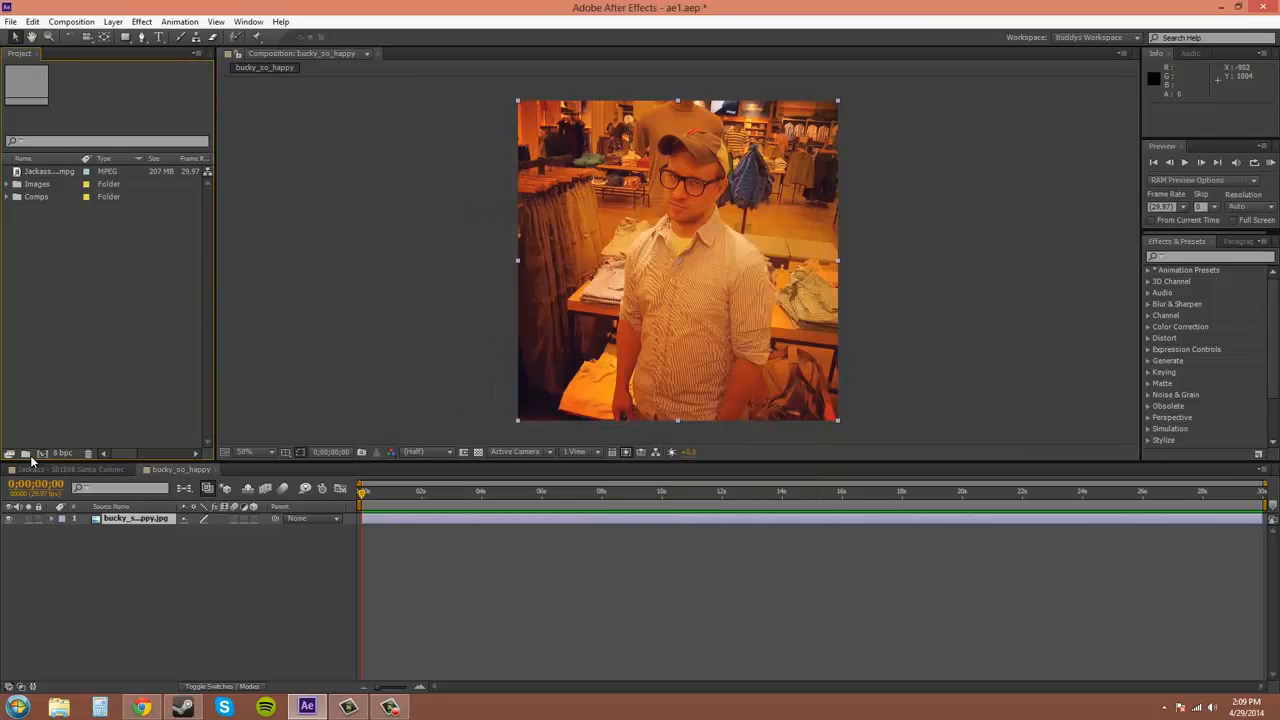
{"action": "left_click", "coordinate": [42, 454]}
{"action": "type", "text": "Video"}
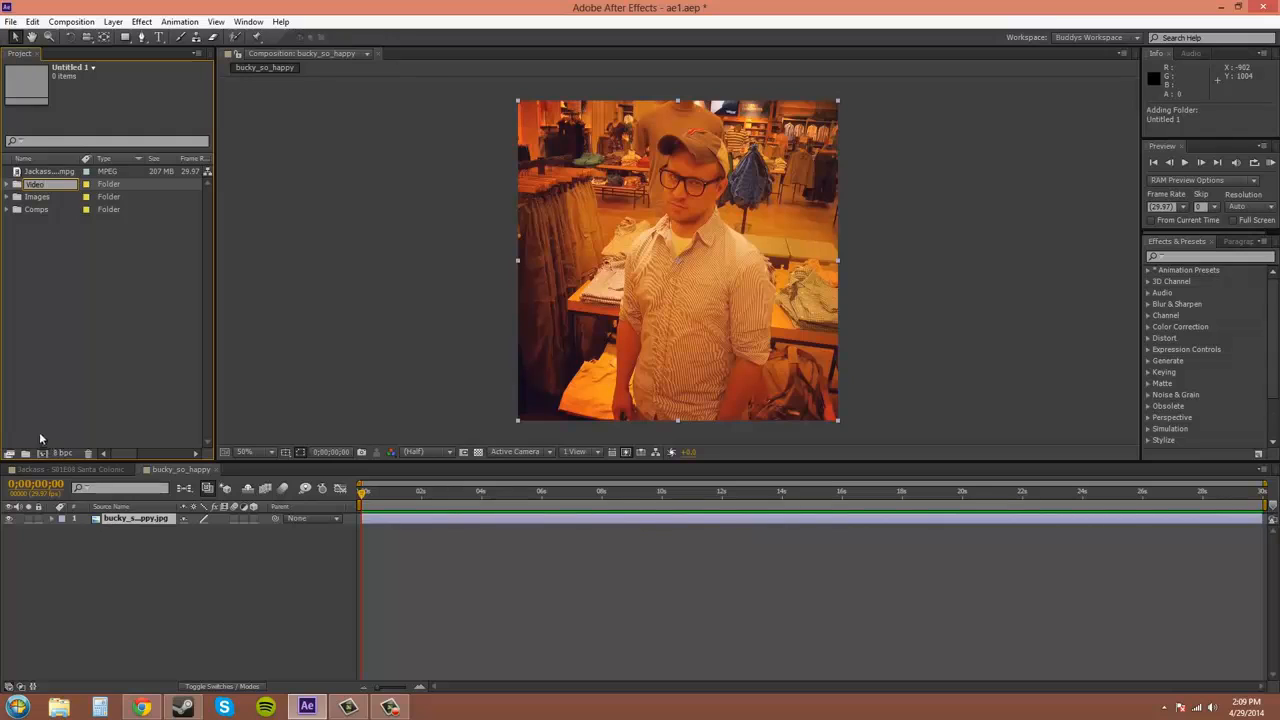
{"action": "left_click", "coordinate": [48, 172]}
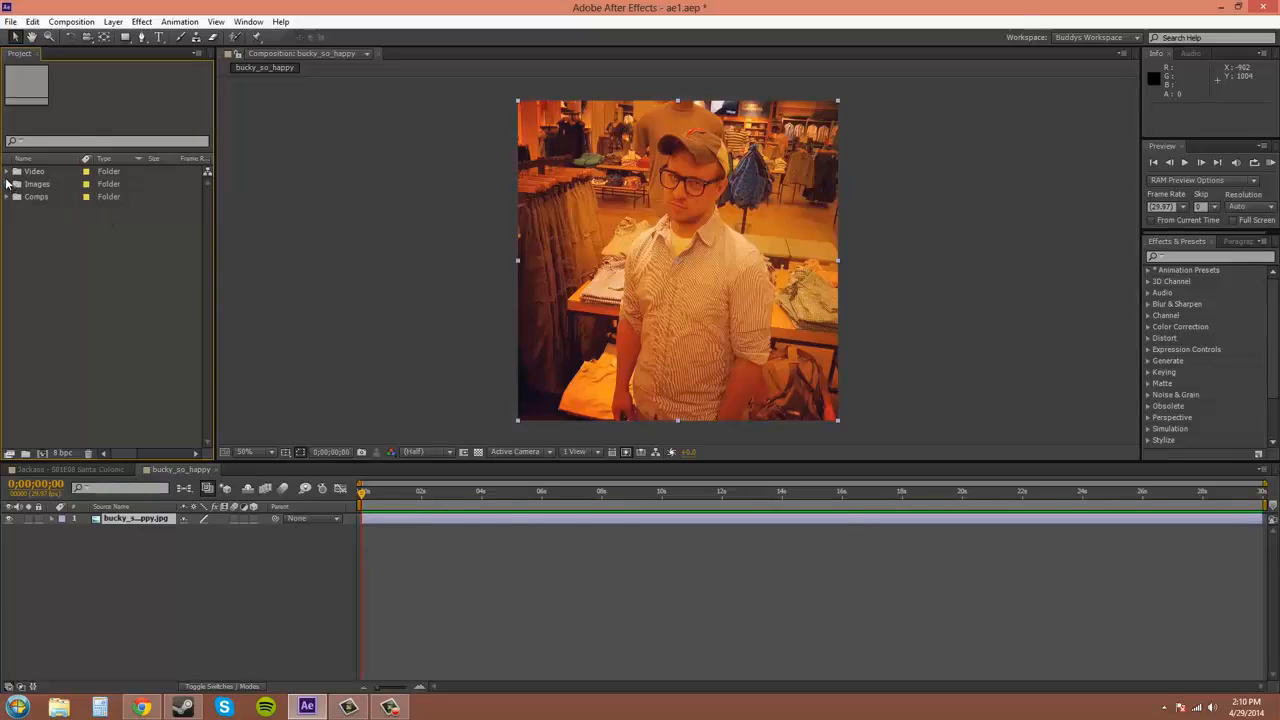
- Expand the Video and Images folders and select the Santa Colonic clip filed inside
{"action": "left_click", "coordinate": [8, 172]}
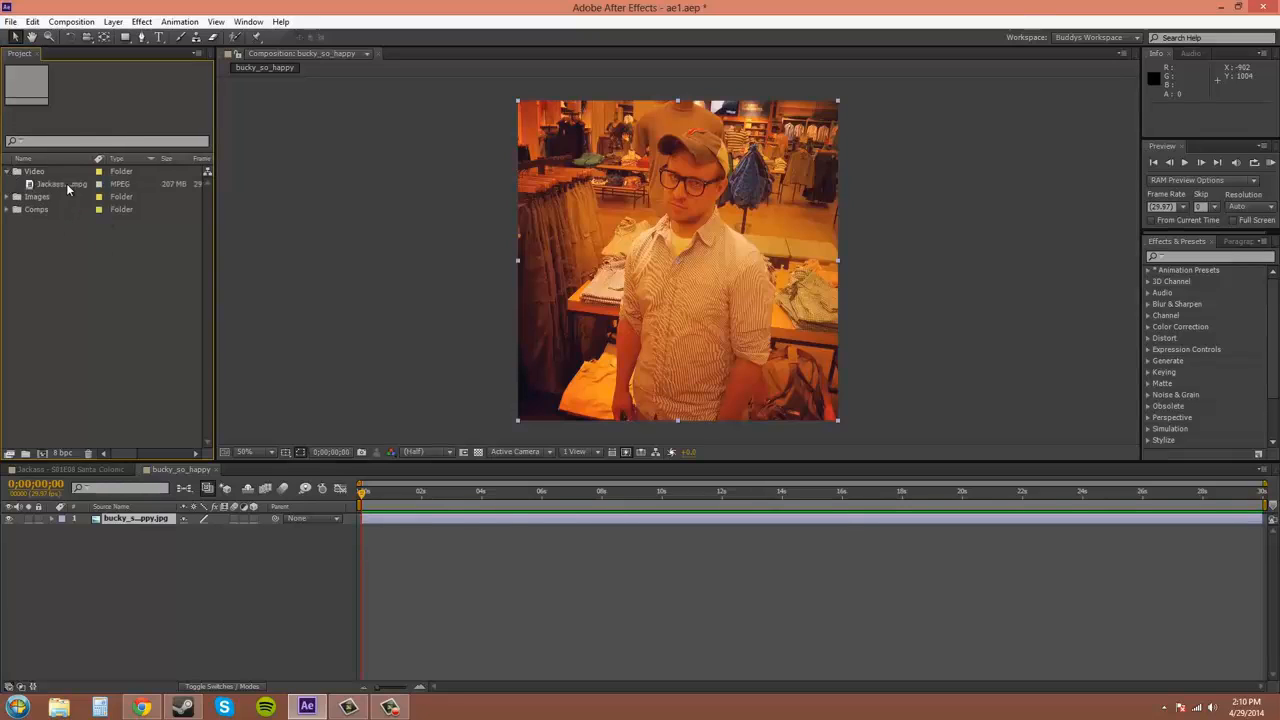
{"action": "left_click", "coordinate": [62, 184]}
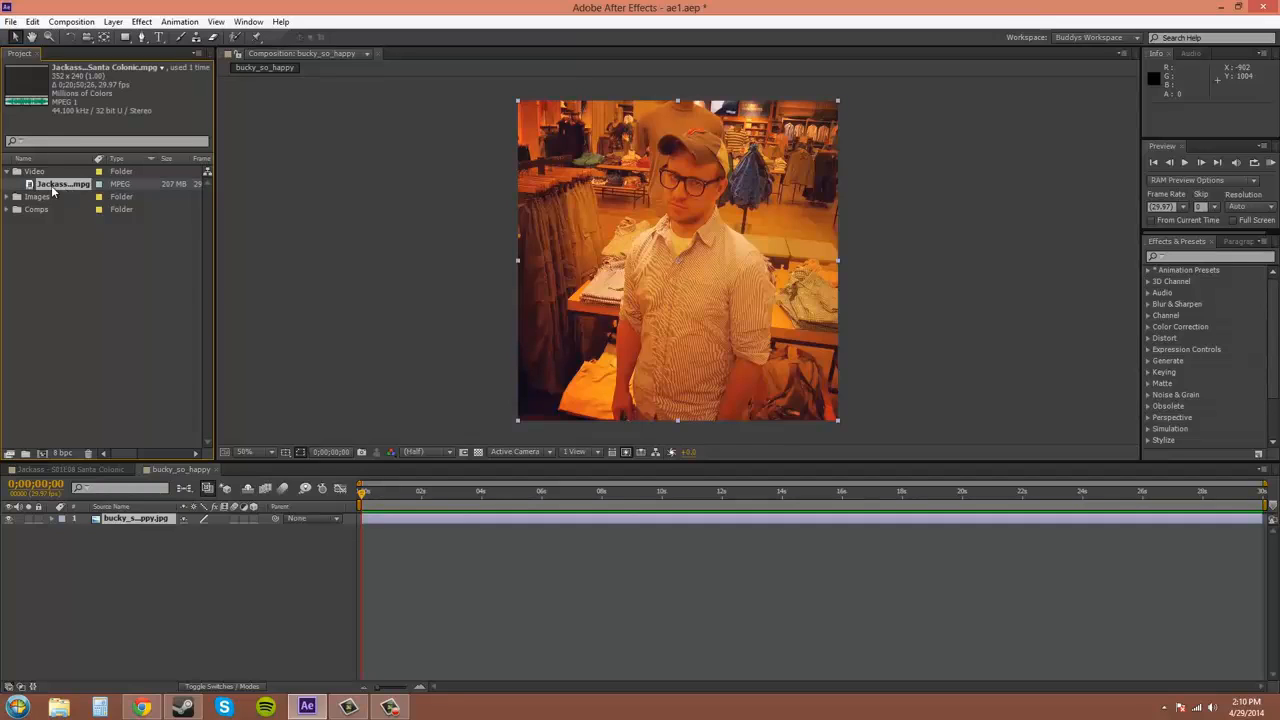
{"action": "left_click", "coordinate": [62, 210]}
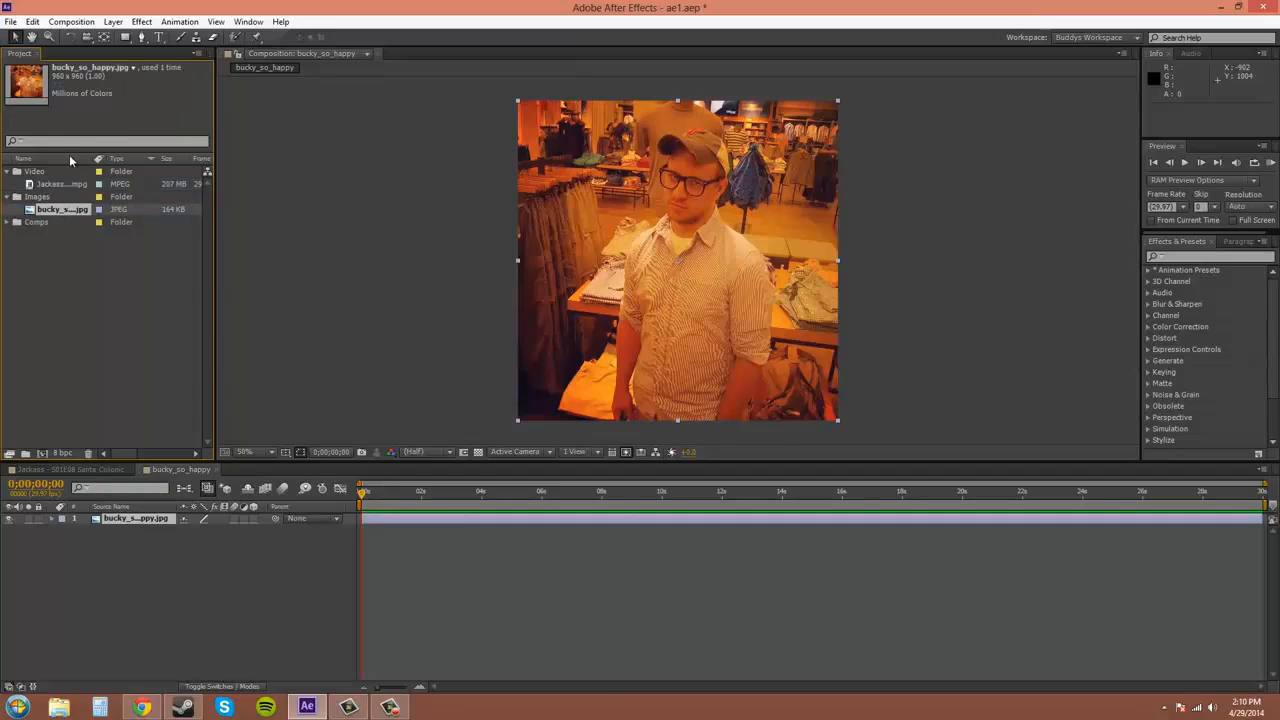
{"action": "left_click", "coordinate": [56, 184]}
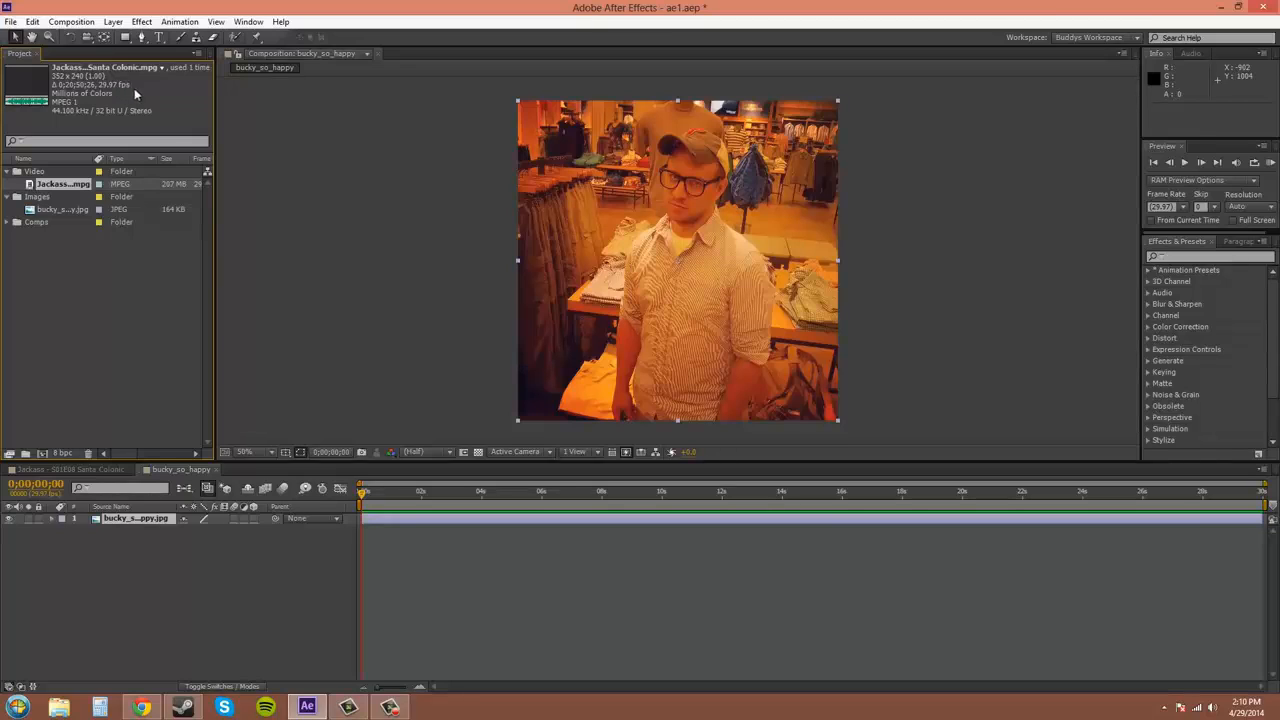
{"action": "mouse_move", "coordinate": [168, 96]}
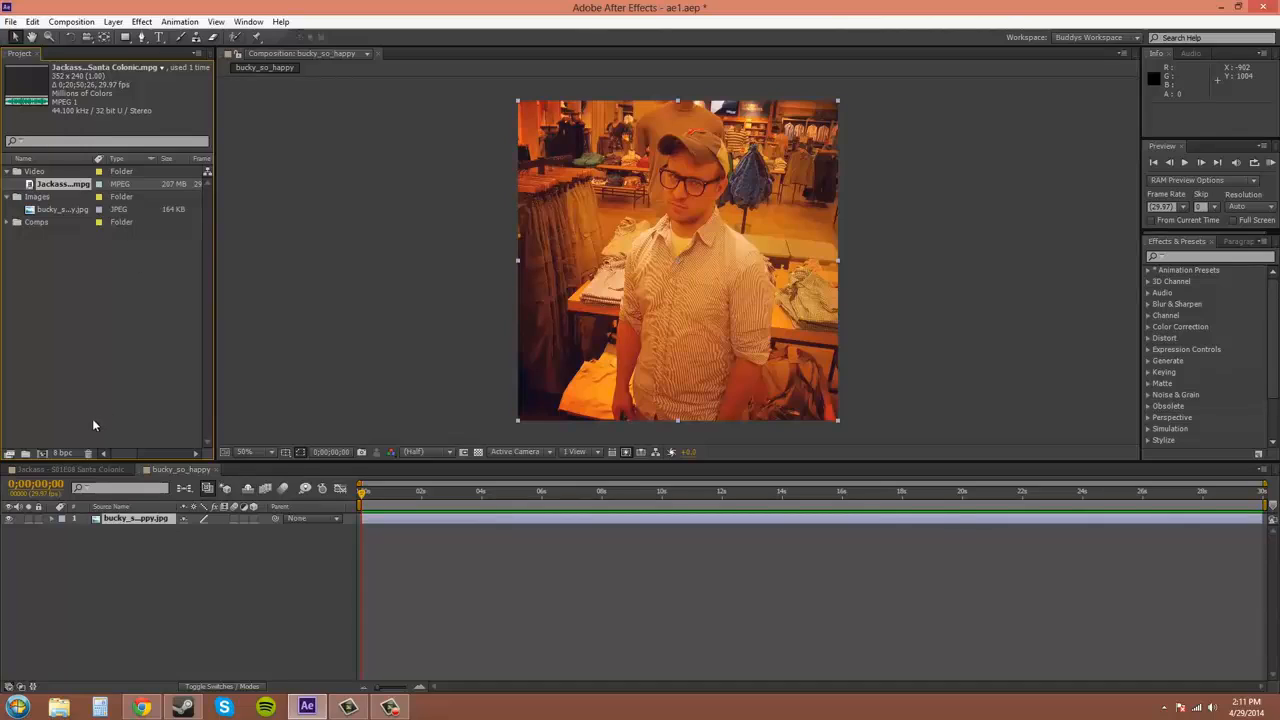
{"action": "mouse_move", "coordinate": [102, 416]}
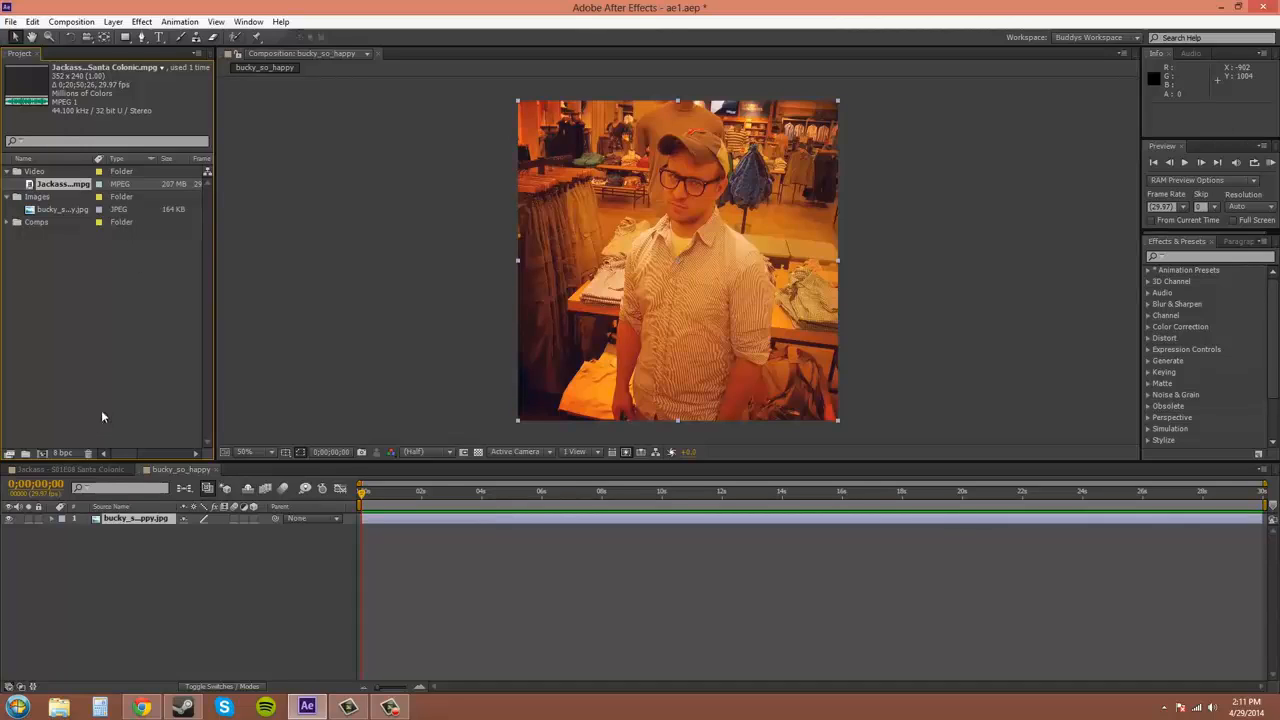
{"action": "mouse_move", "coordinate": [128, 360]}
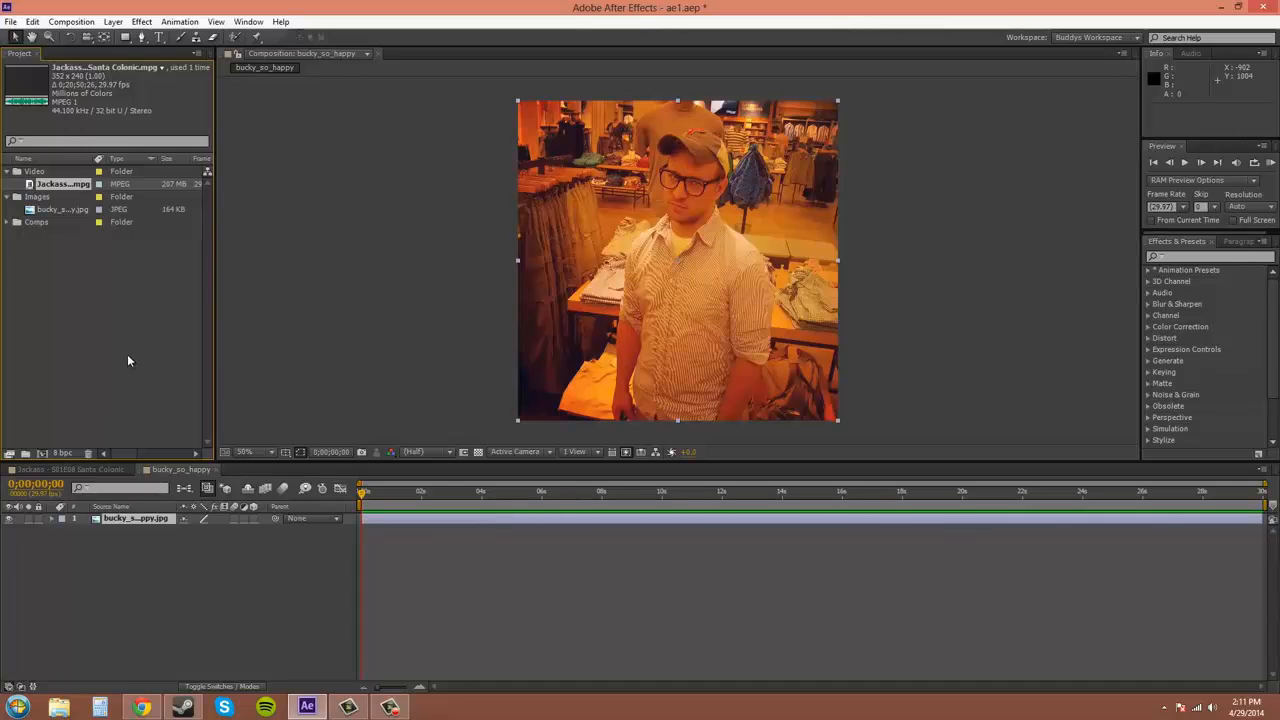